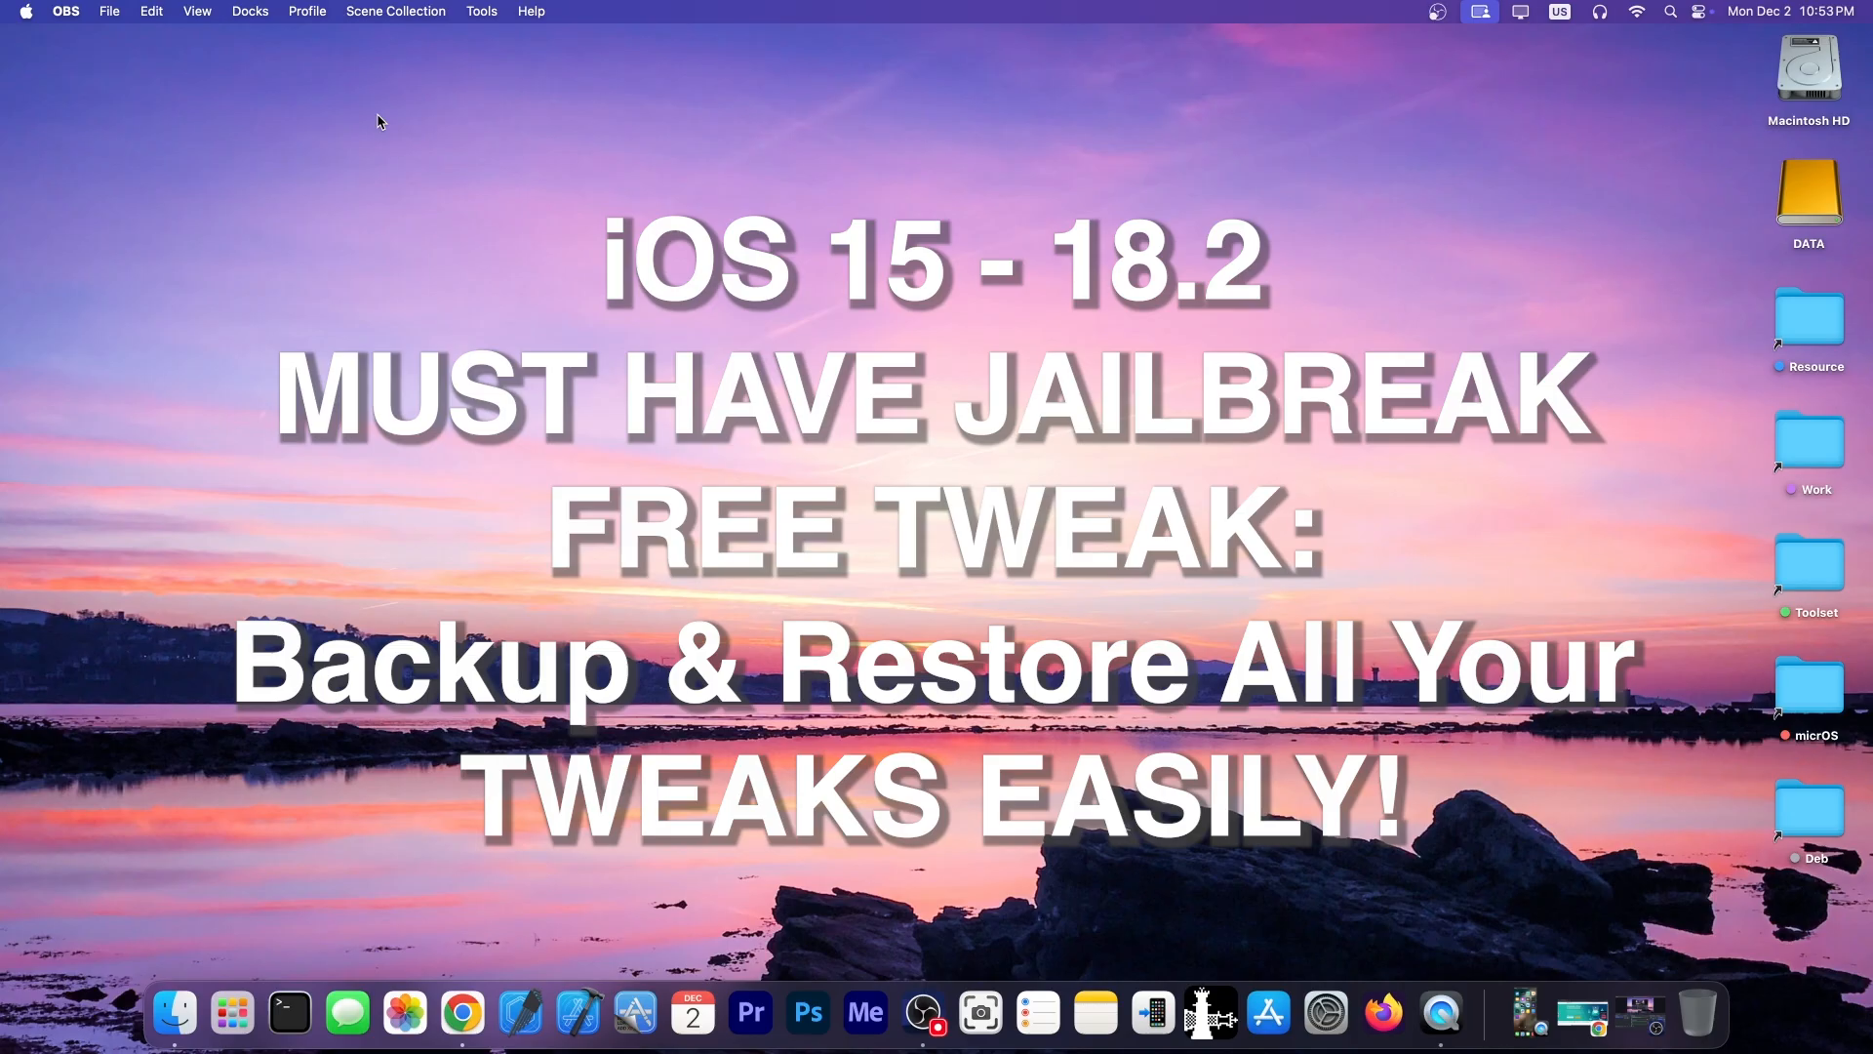
Close the AnyUnlock tab so Chrome shows only the Chariz IAmLazy page
{"action": "left_click", "coordinate": [461, 1013]}
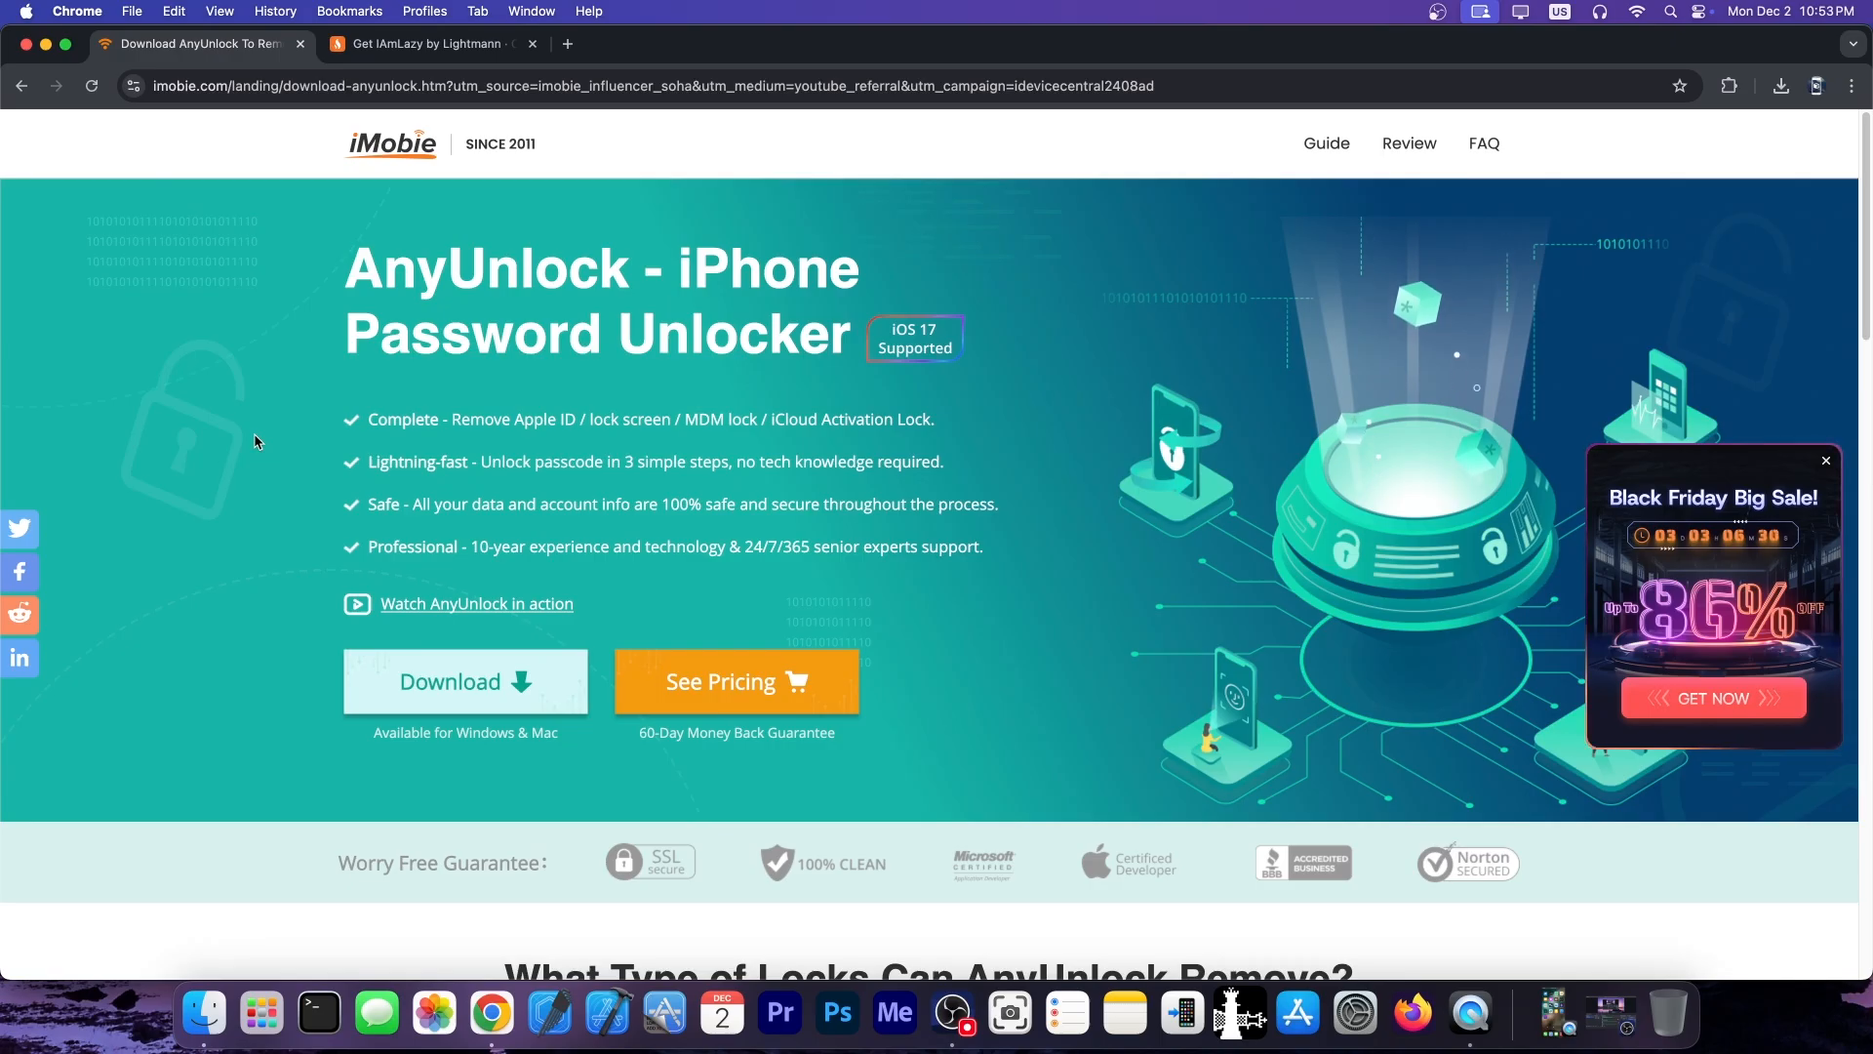
{"action": "scroll", "scroll_direction": "down", "scroll_amount": 3}
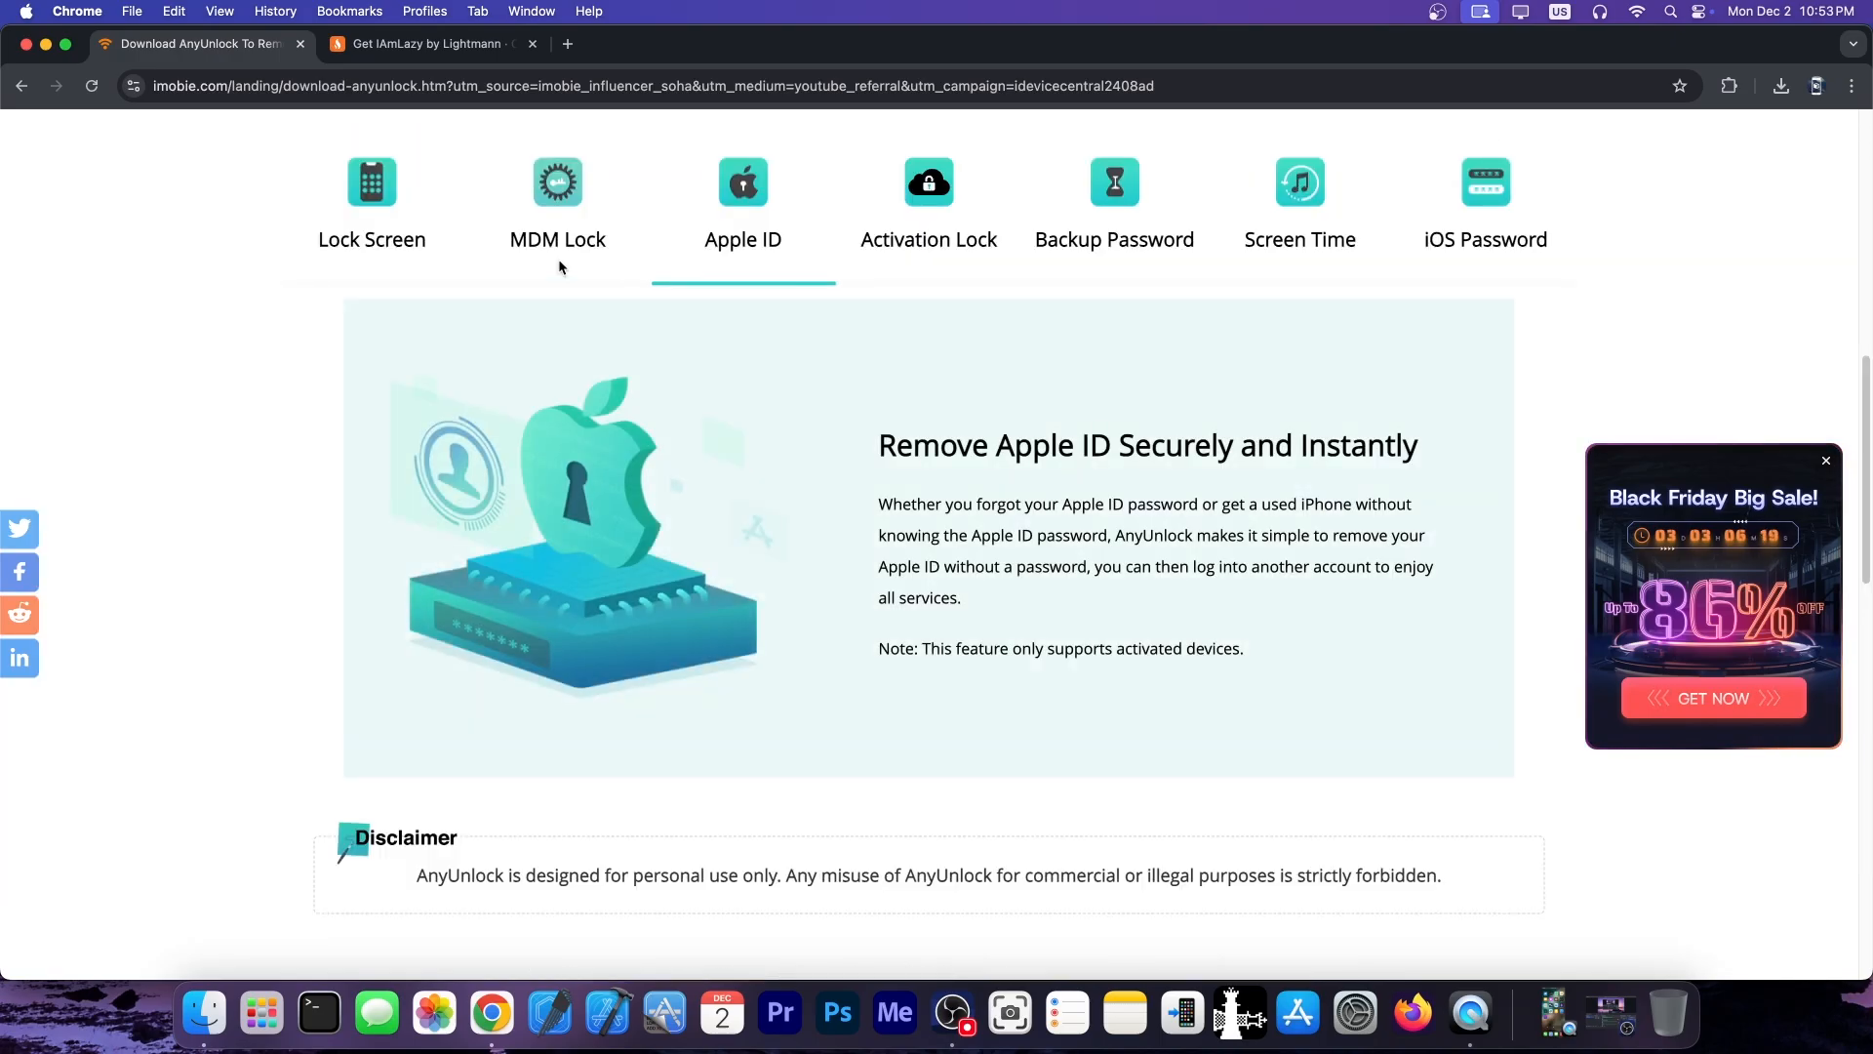
{"action": "scroll", "scroll_direction": "up", "scroll_amount": 3}
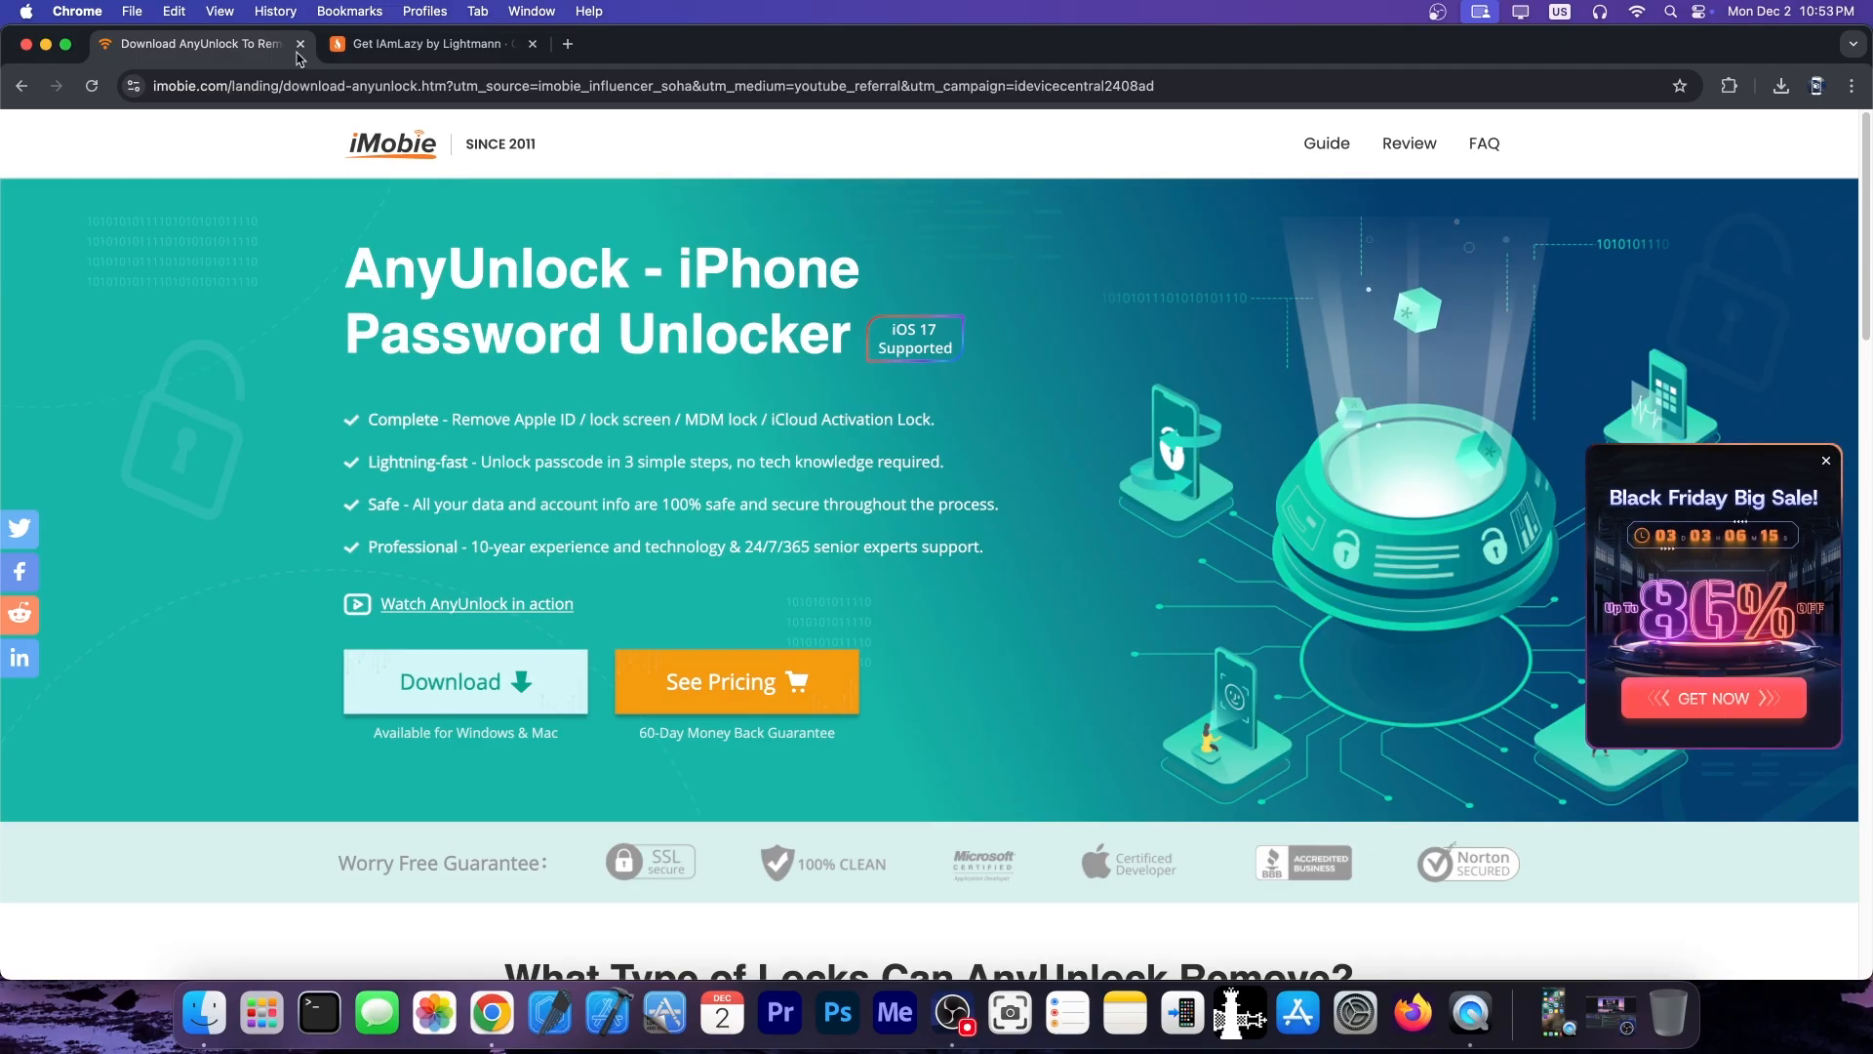
{"action": "left_click", "coordinate": [299, 44]}
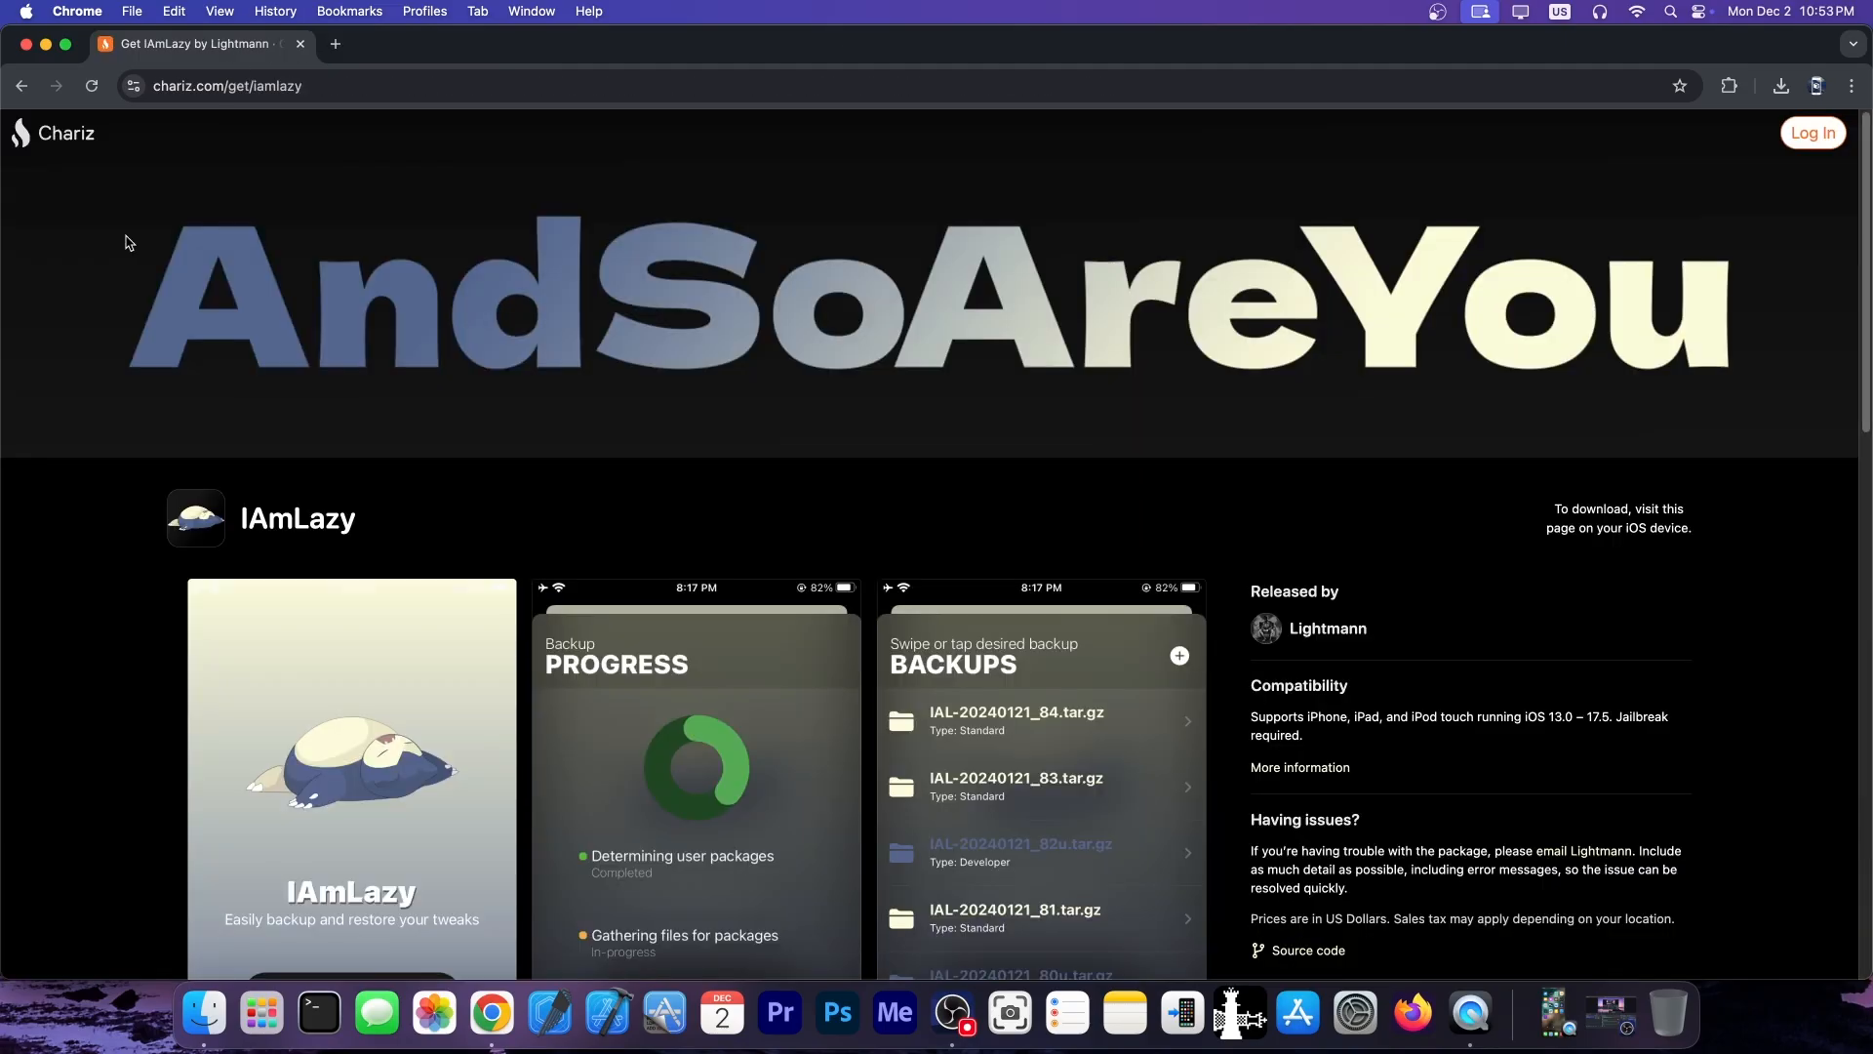
{"action": "mouse_move", "coordinate": [21, 85]}
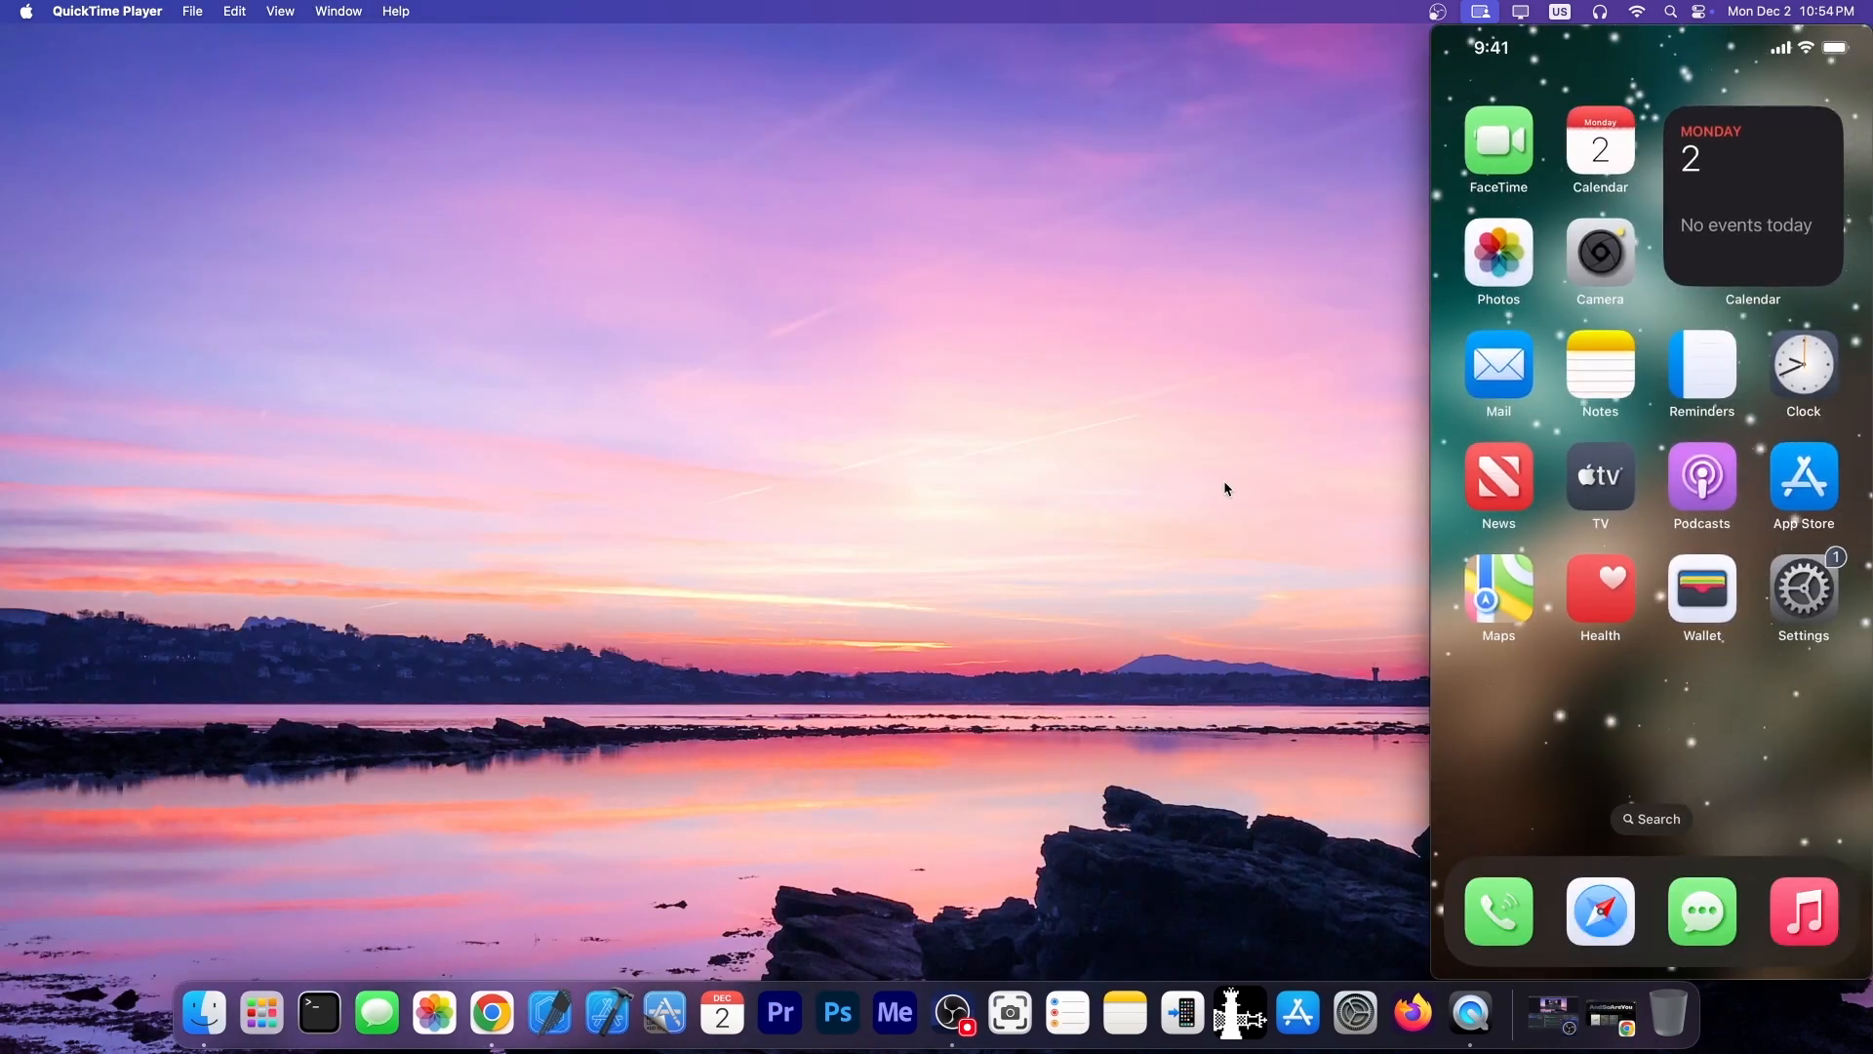
Launch Sileo from the mirrored iPhone's second home screen page
{"action": "scroll", "scroll_direction": "left", "scroll_amount": 3}
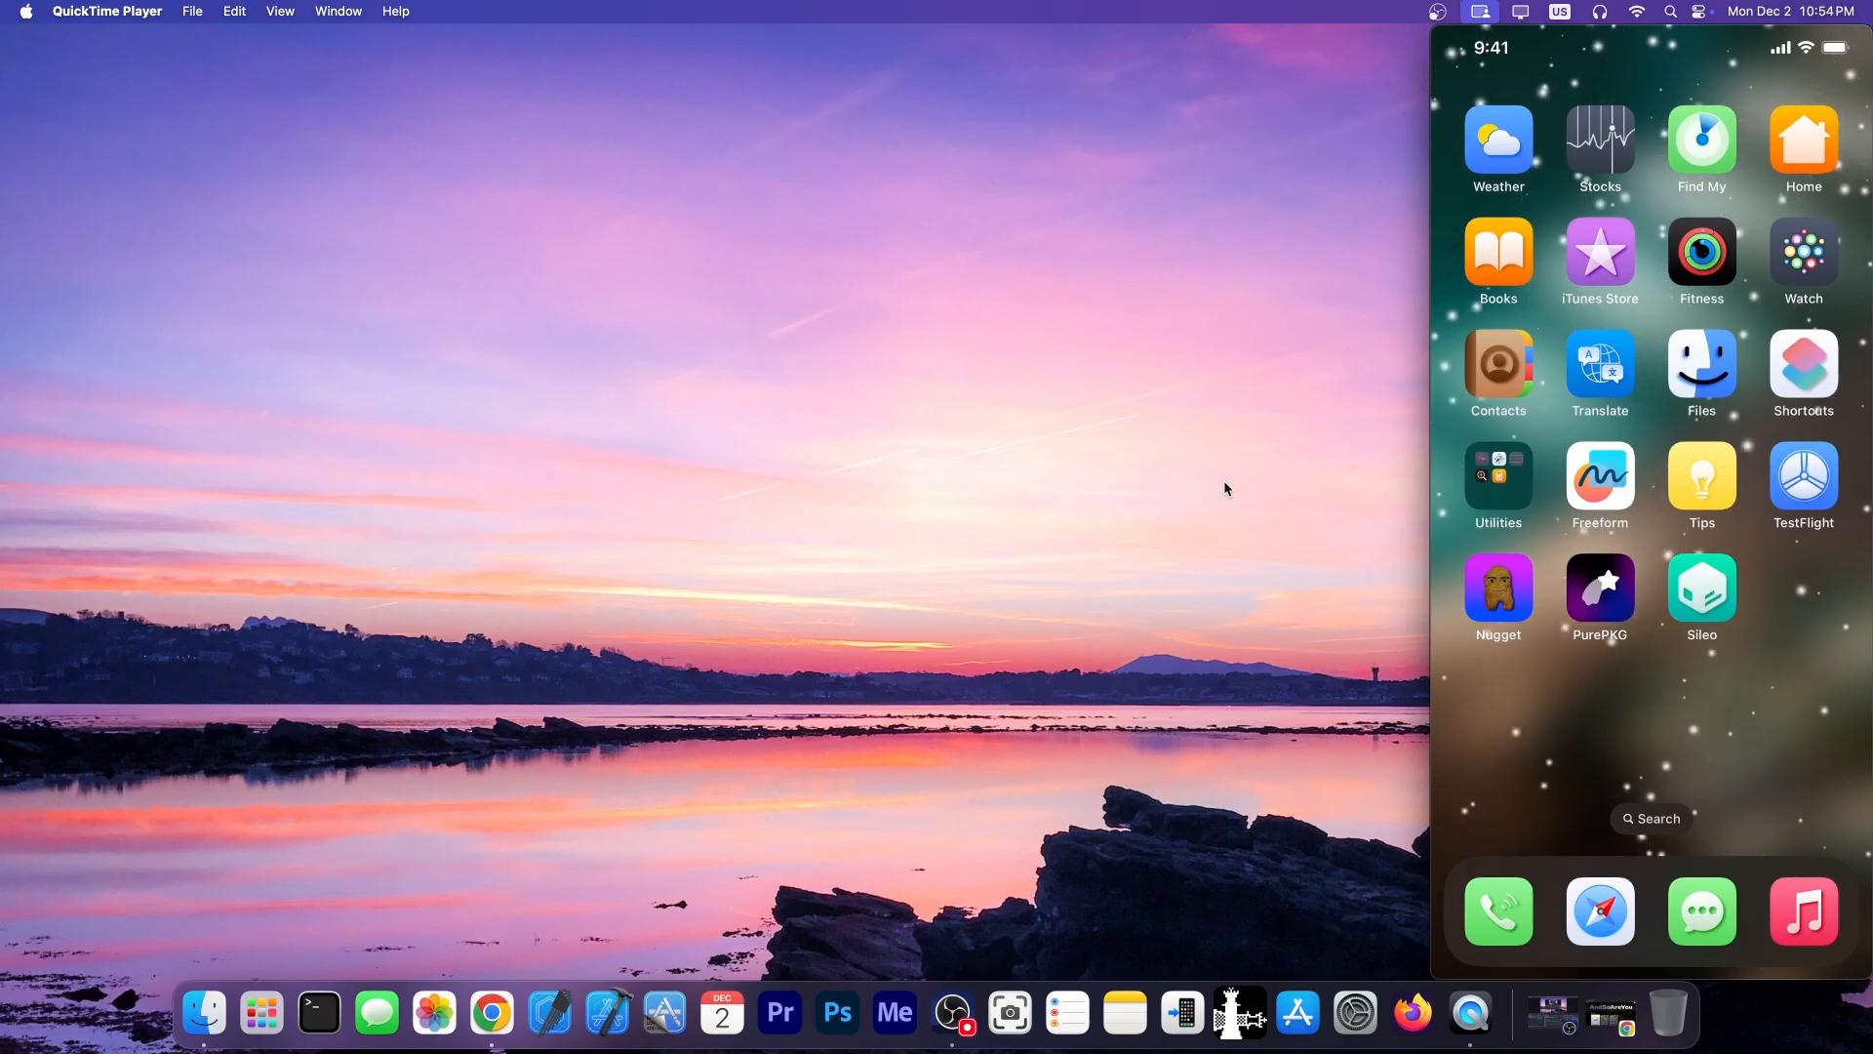
{"action": "left_click", "coordinate": [1701, 585]}
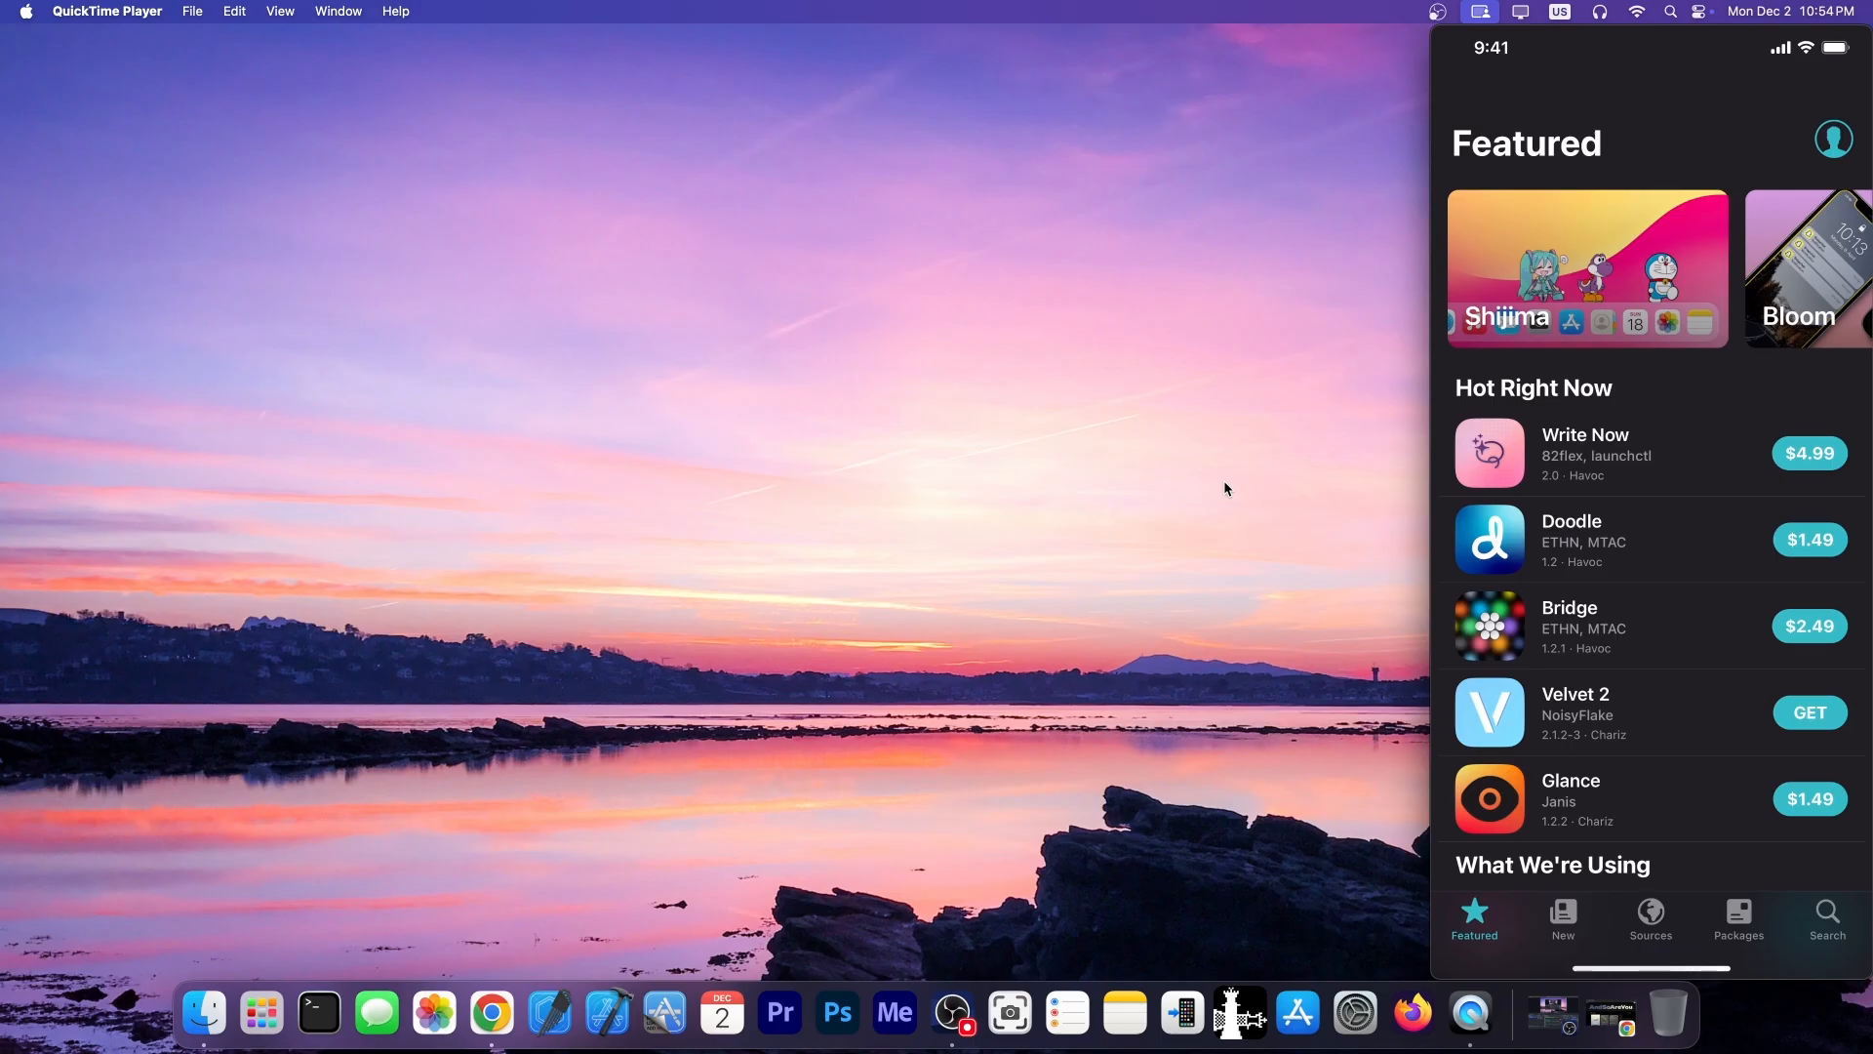
Show Sileo's Sources list with its seven repositories, including Chariz
{"action": "scroll", "scroll_direction": "down", "scroll_amount": 3}
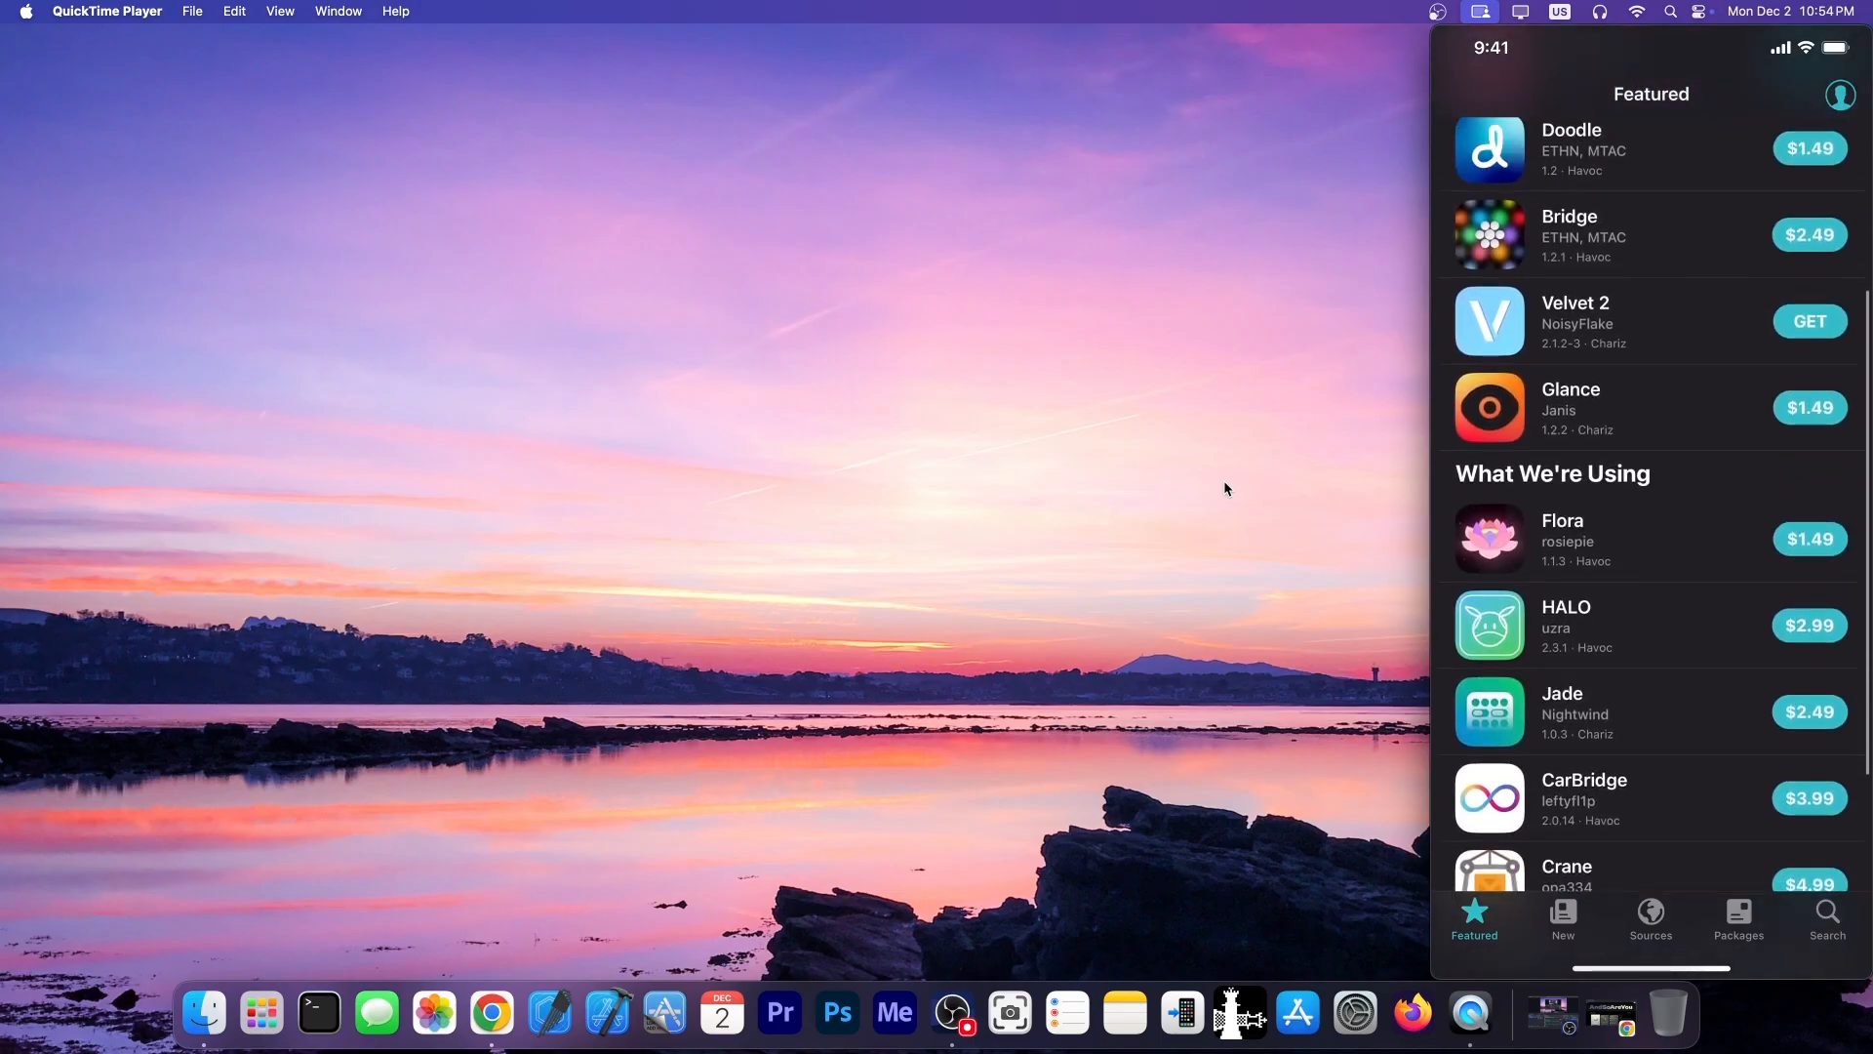
{"action": "scroll", "scroll_direction": "up", "scroll_amount": 3}
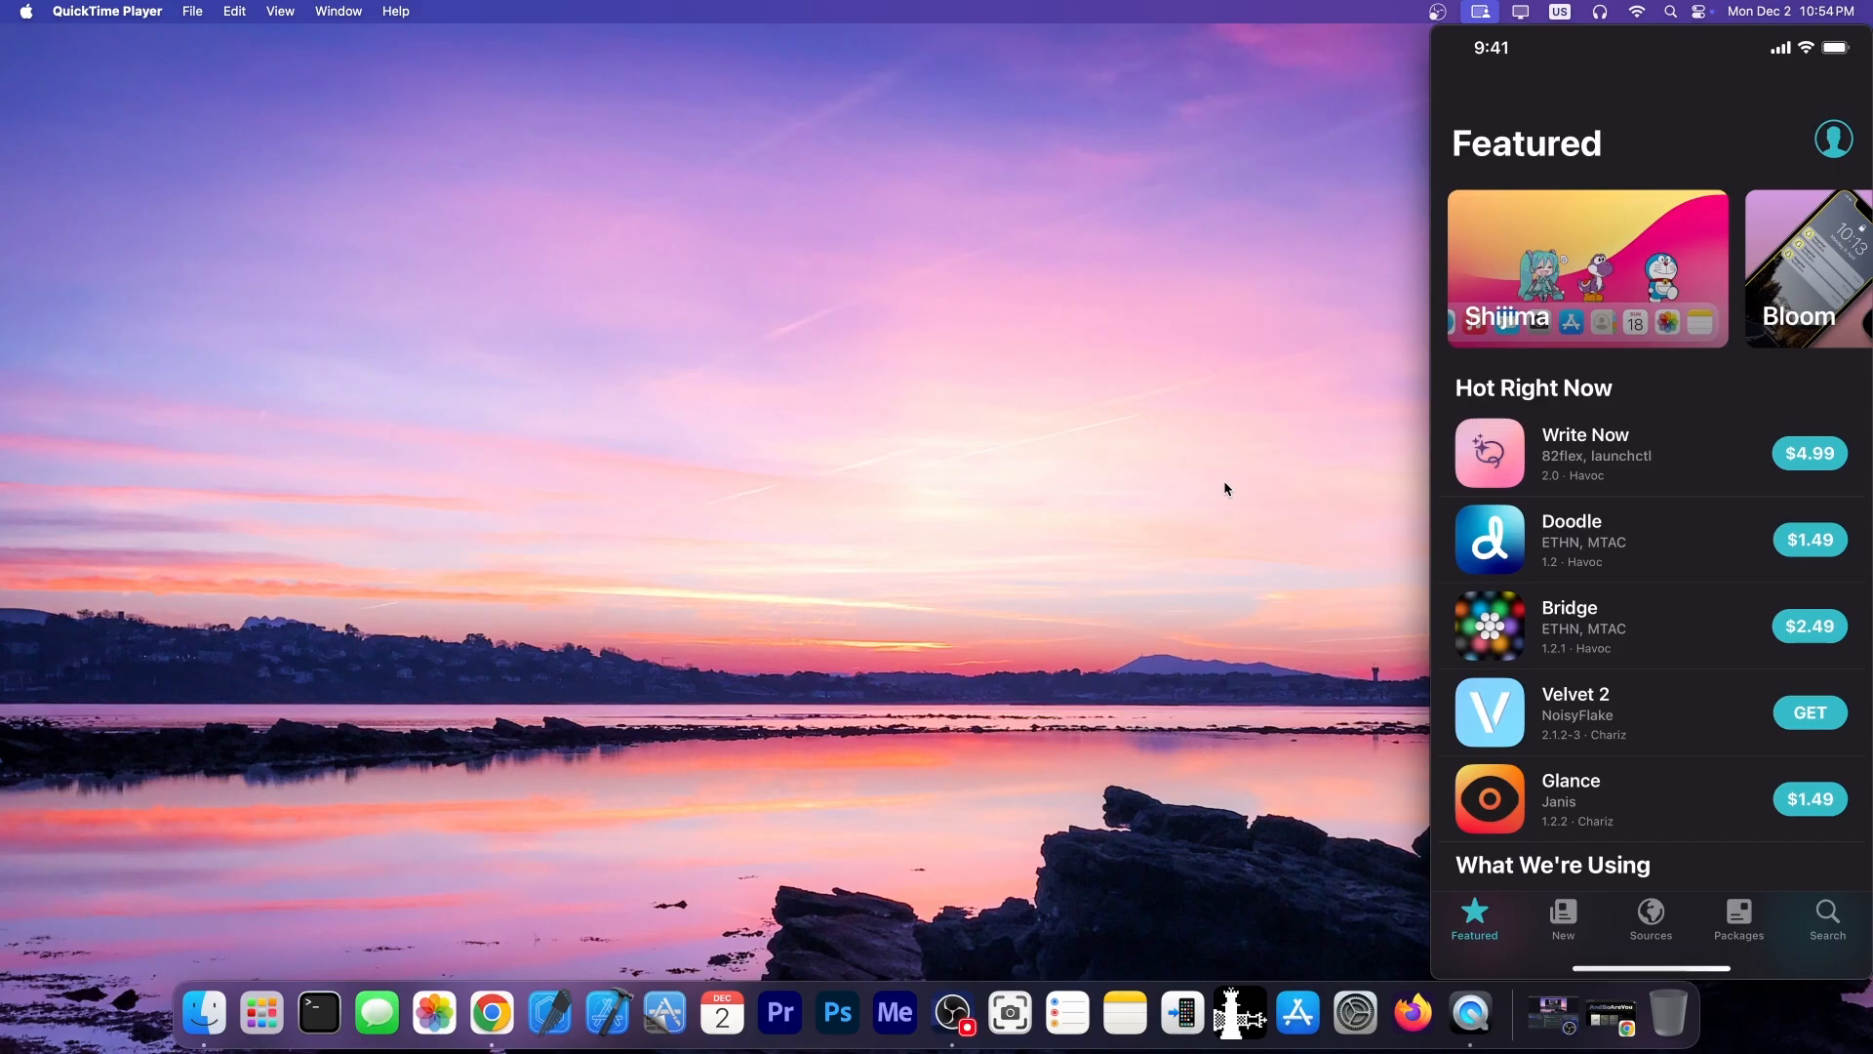
{"action": "left_click", "coordinate": [1650, 920]}
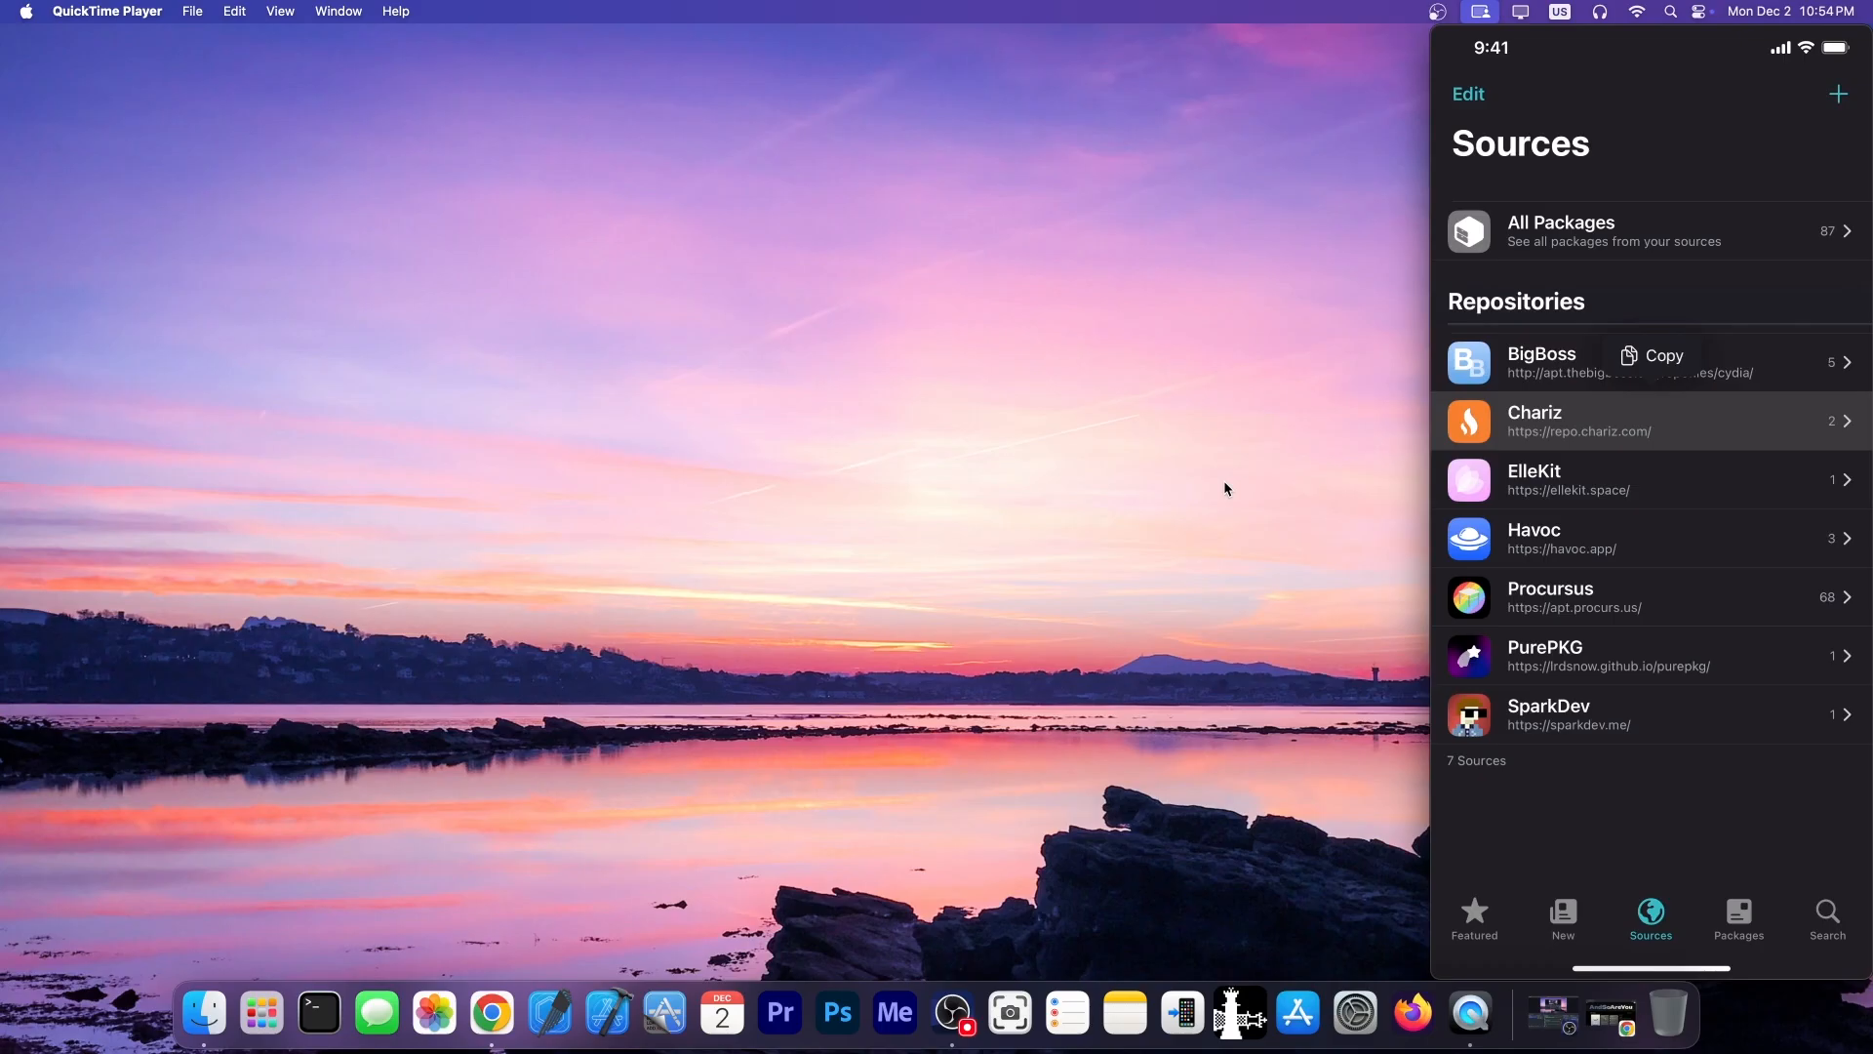
Search for IAmLazy by Lightmann, install it from the queue, and dismiss the finished install
{"action": "left_click", "coordinate": [1827, 920]}
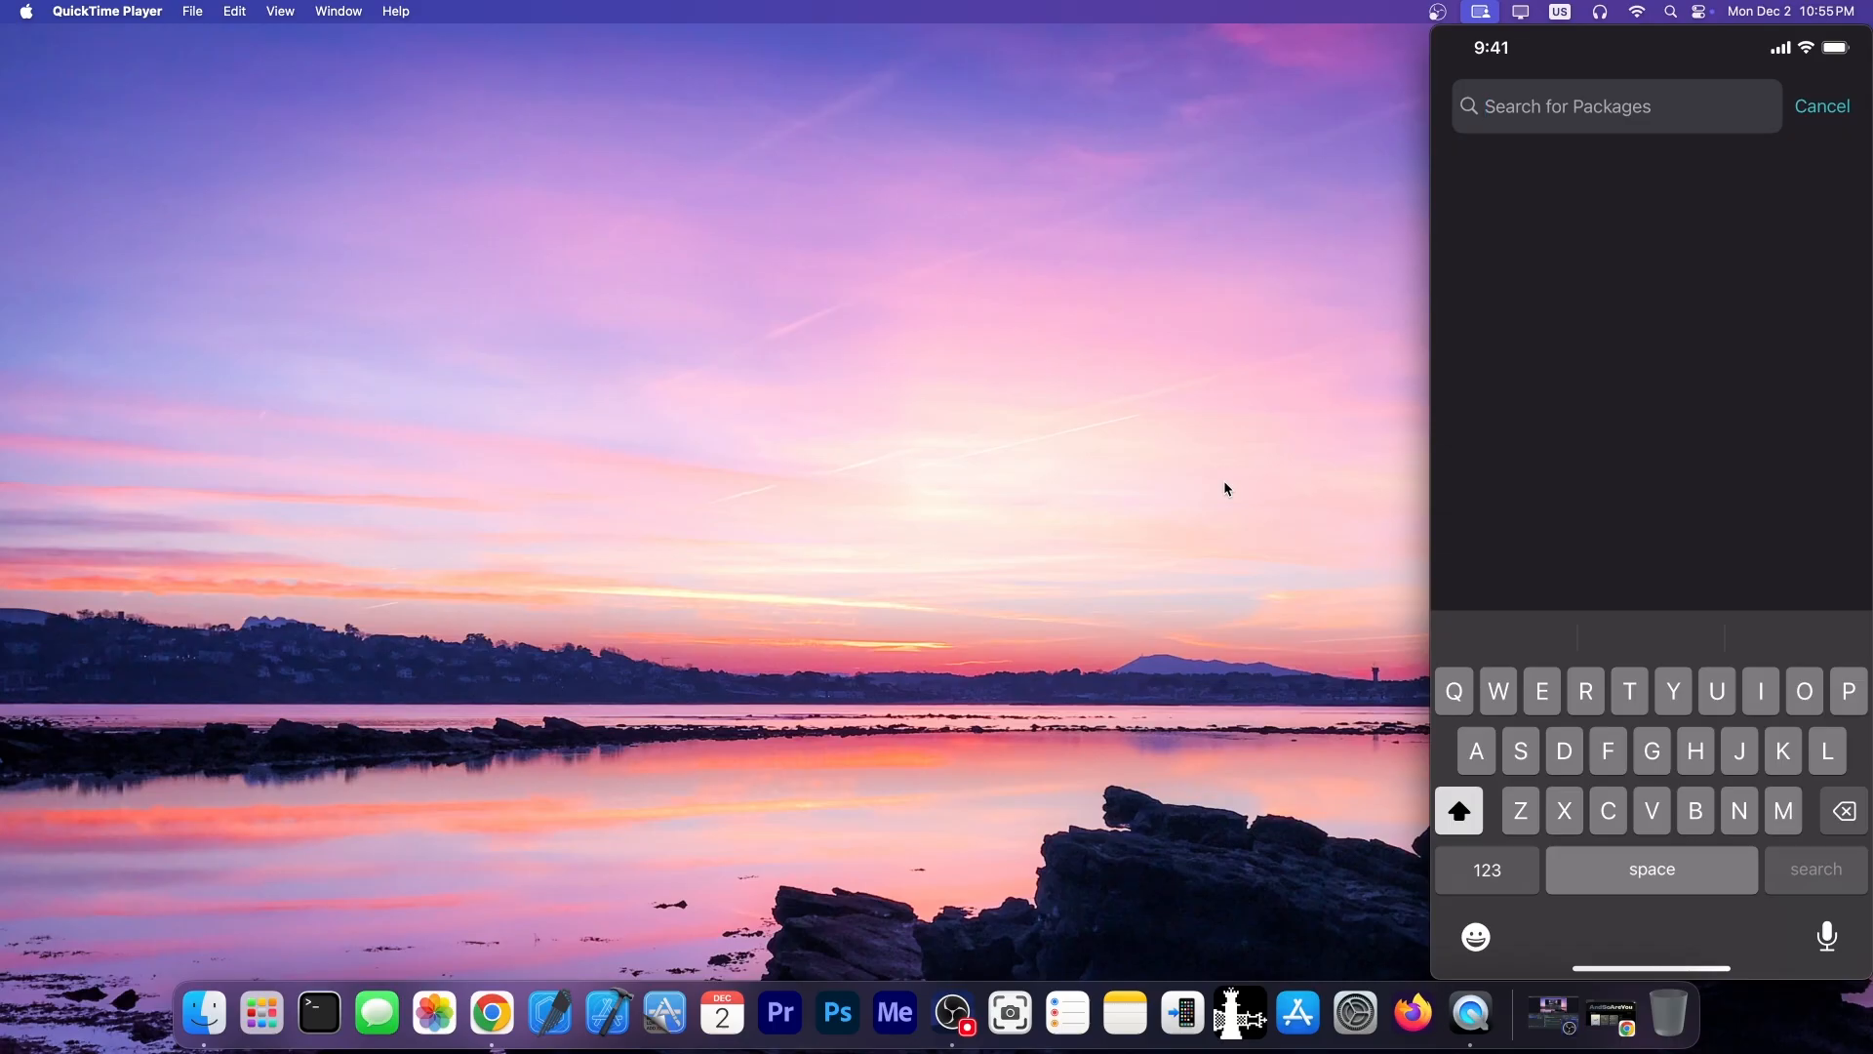
{"action": "left_click", "coordinate": [1582, 286]}
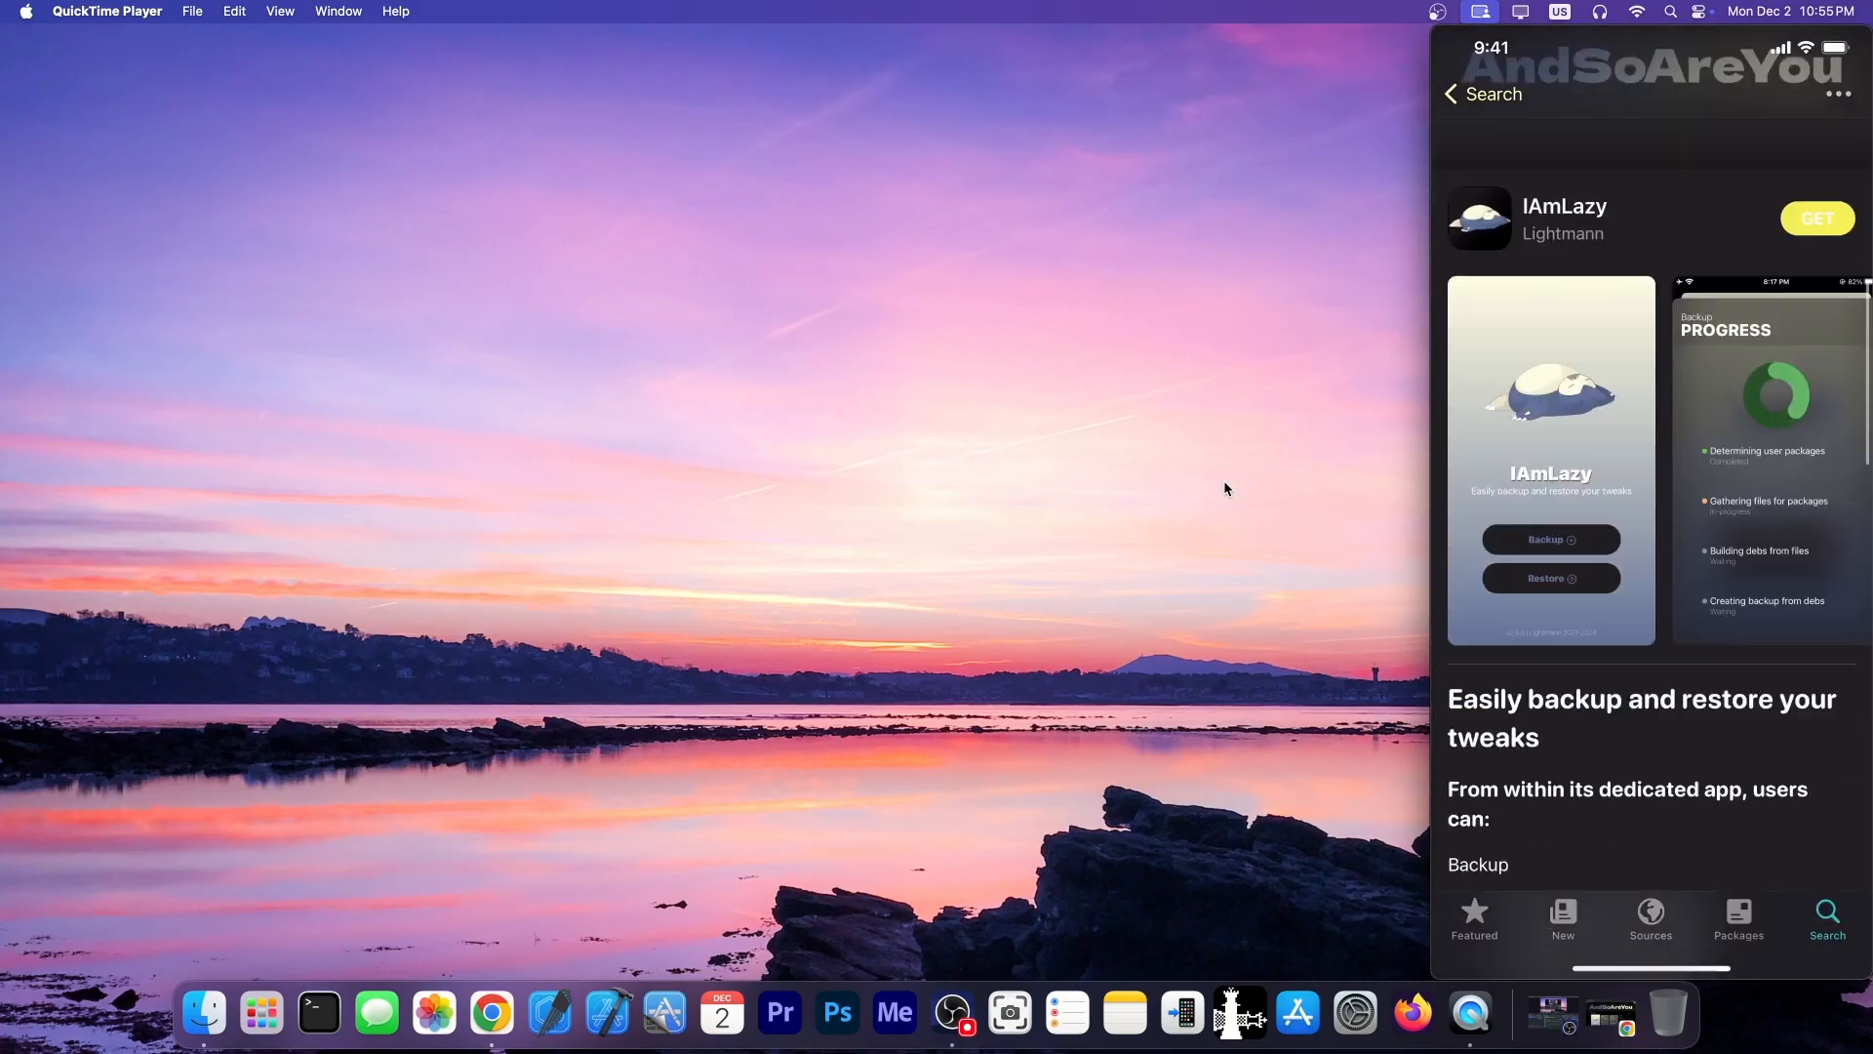
{"action": "scroll", "scroll_direction": "down", "scroll_amount": 3}
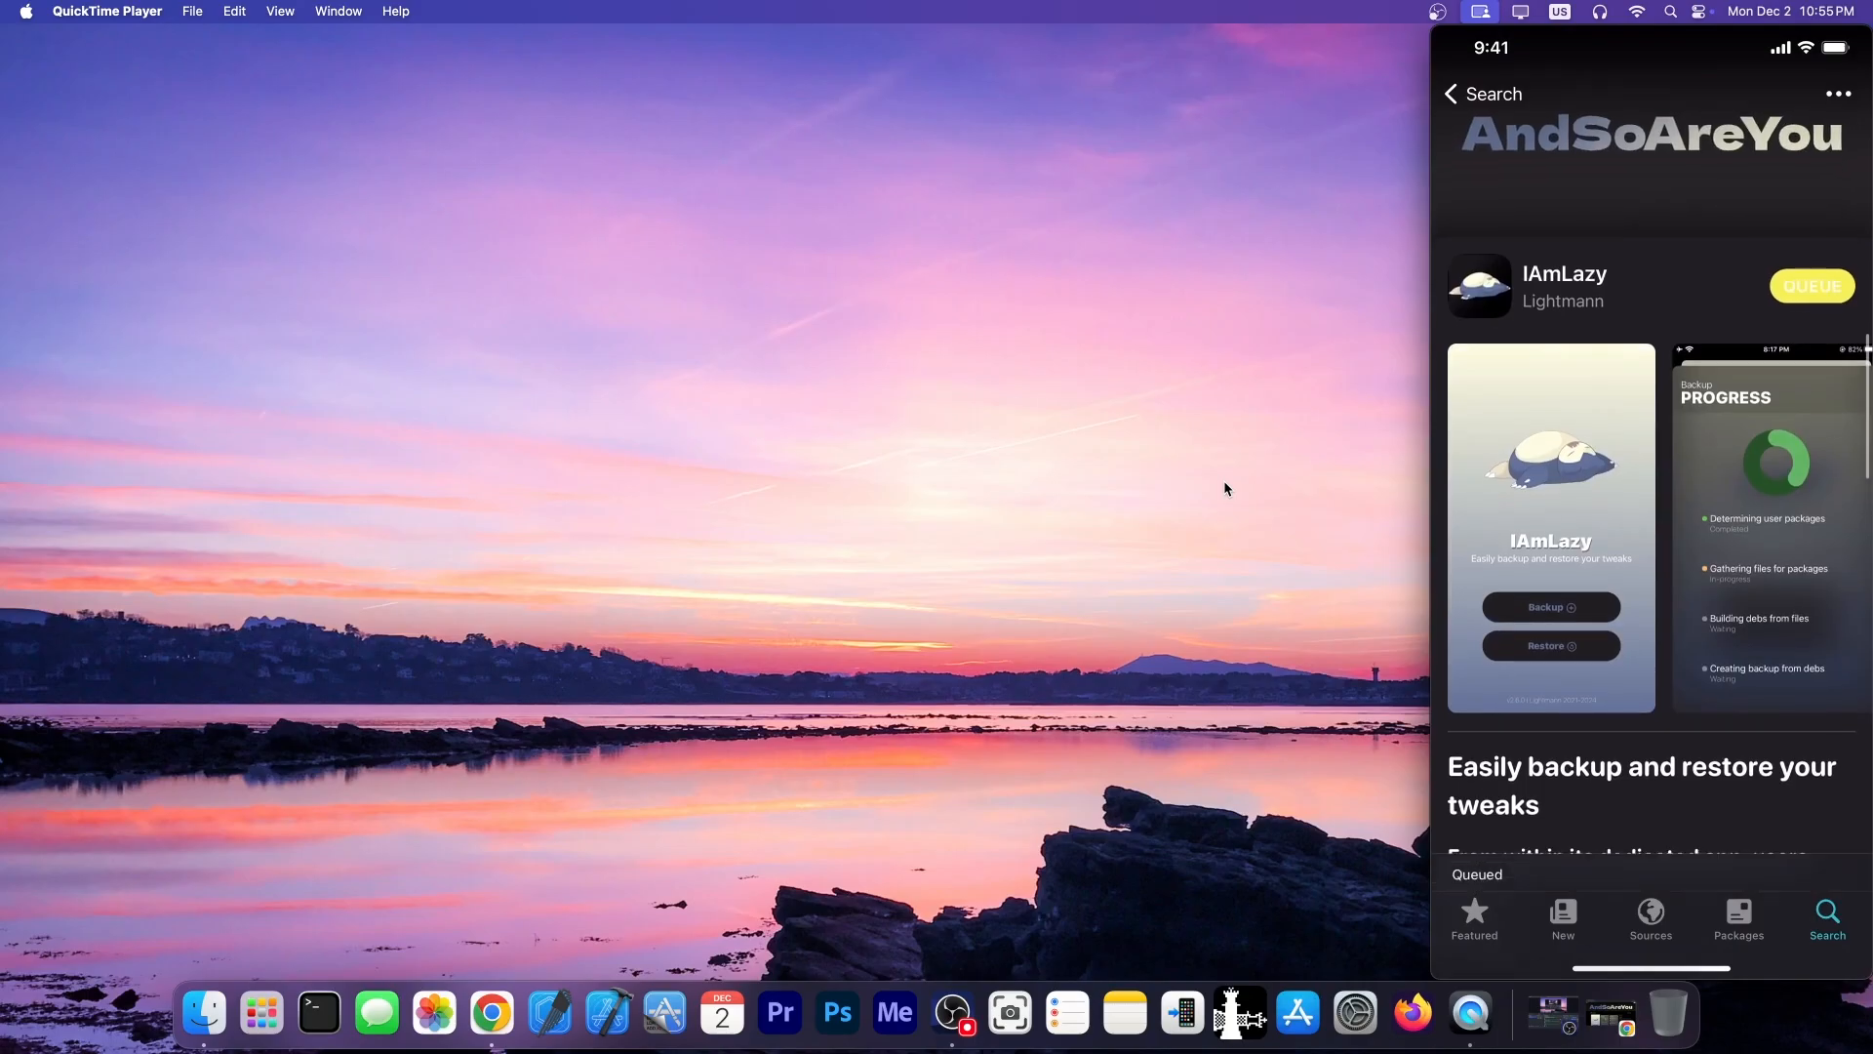
{"action": "left_click", "coordinate": [1810, 286]}
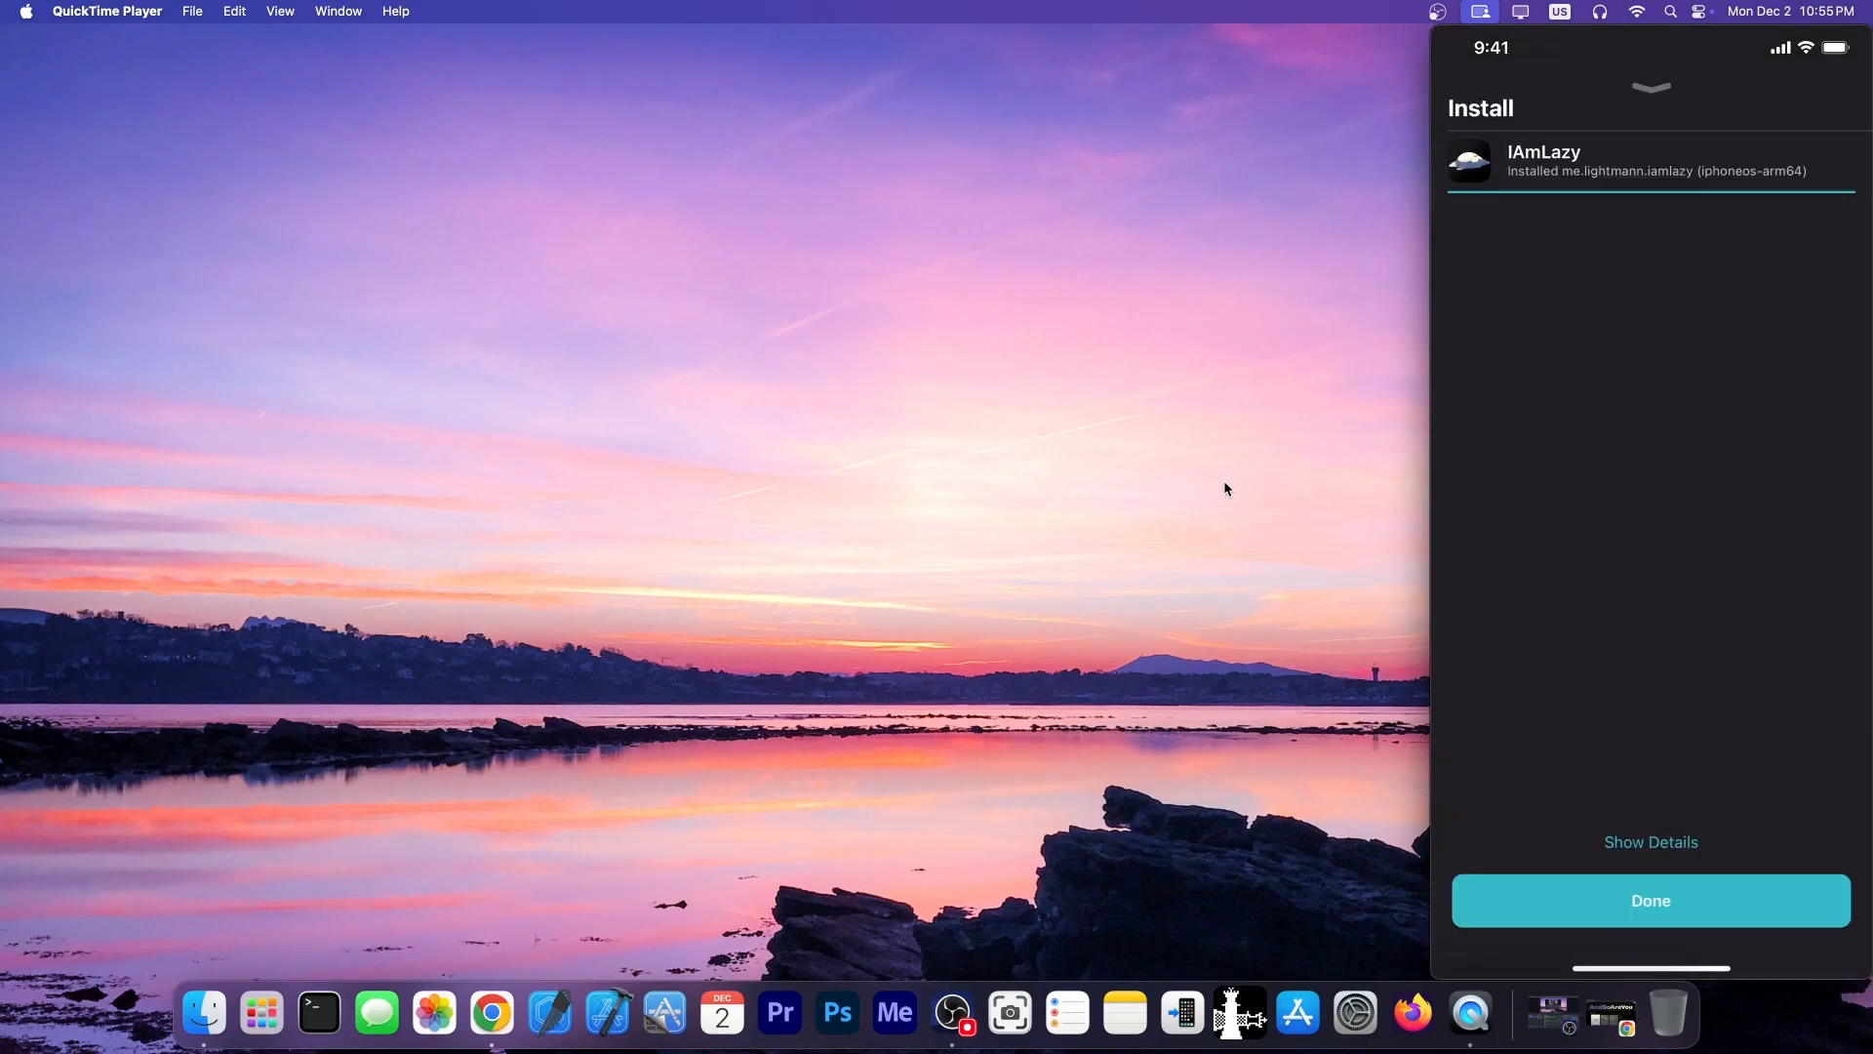
{"action": "left_click", "coordinate": [1650, 899]}
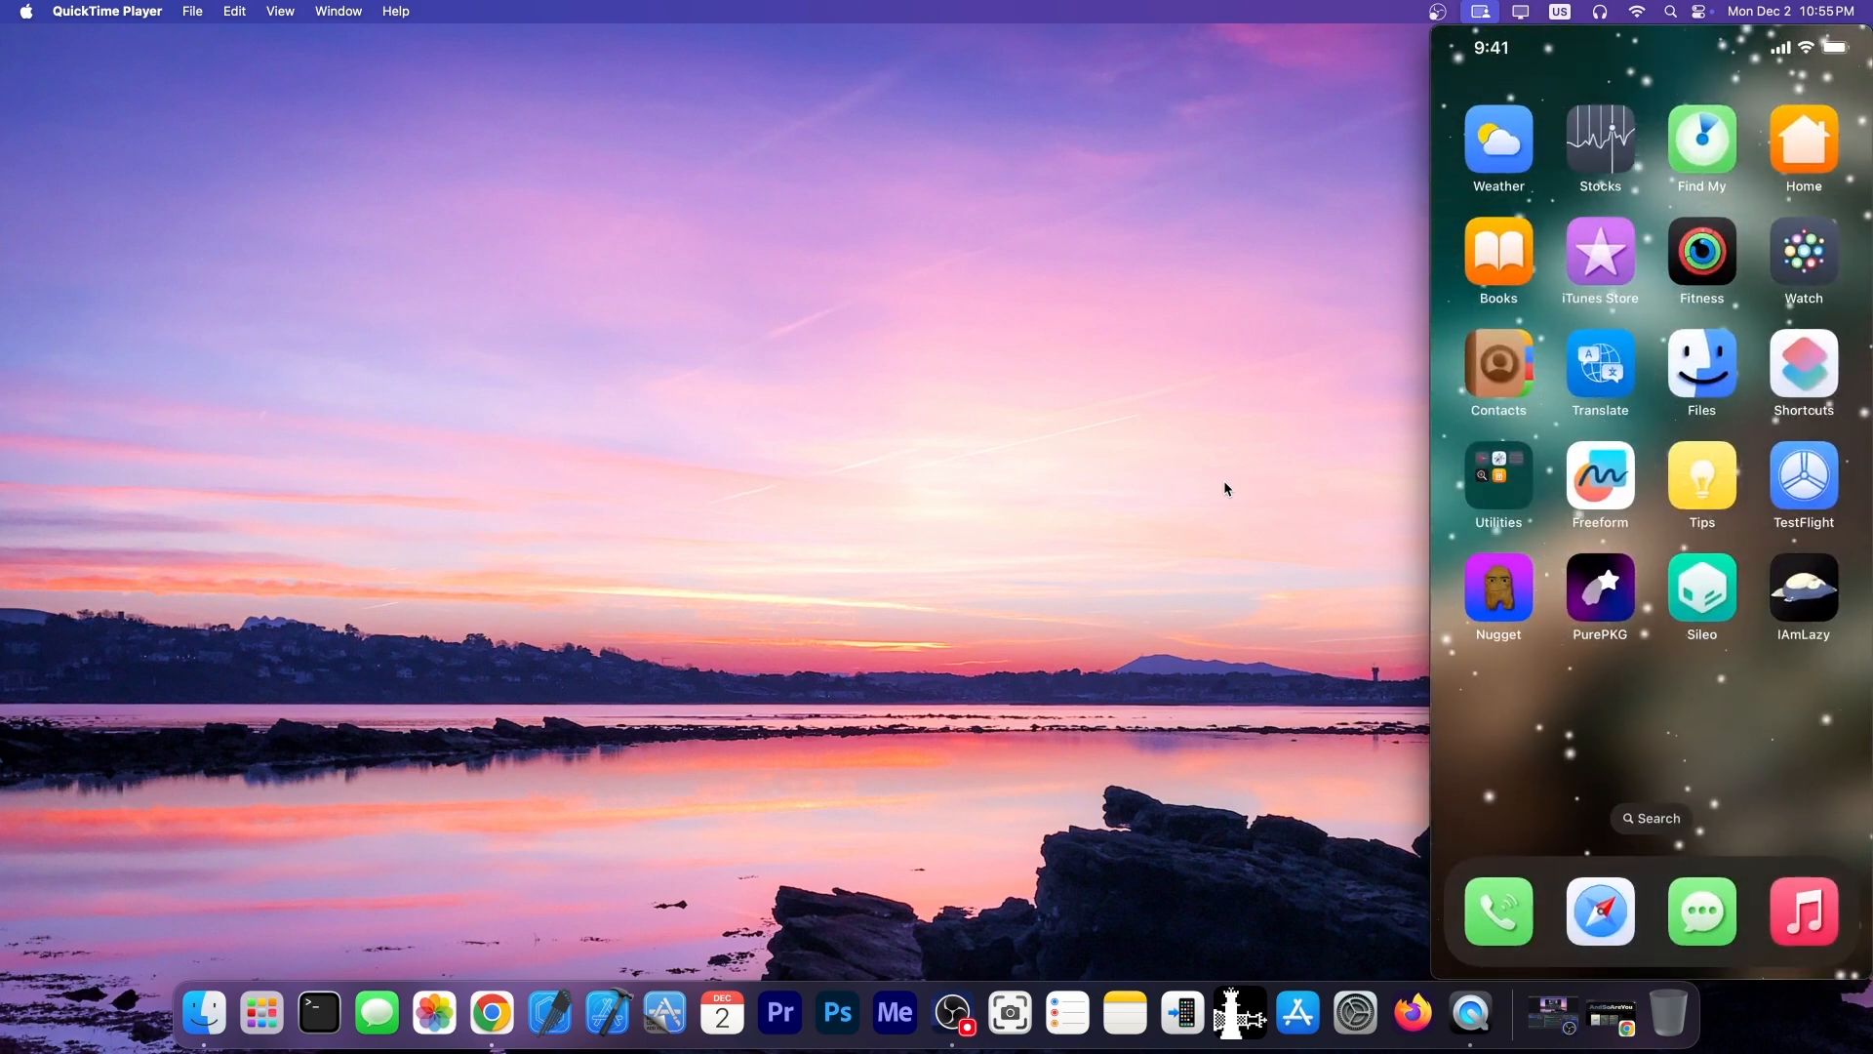
Launch IAmLazy and run Backup, confirming there is enough free storage
{"action": "left_click", "coordinate": [1803, 586]}
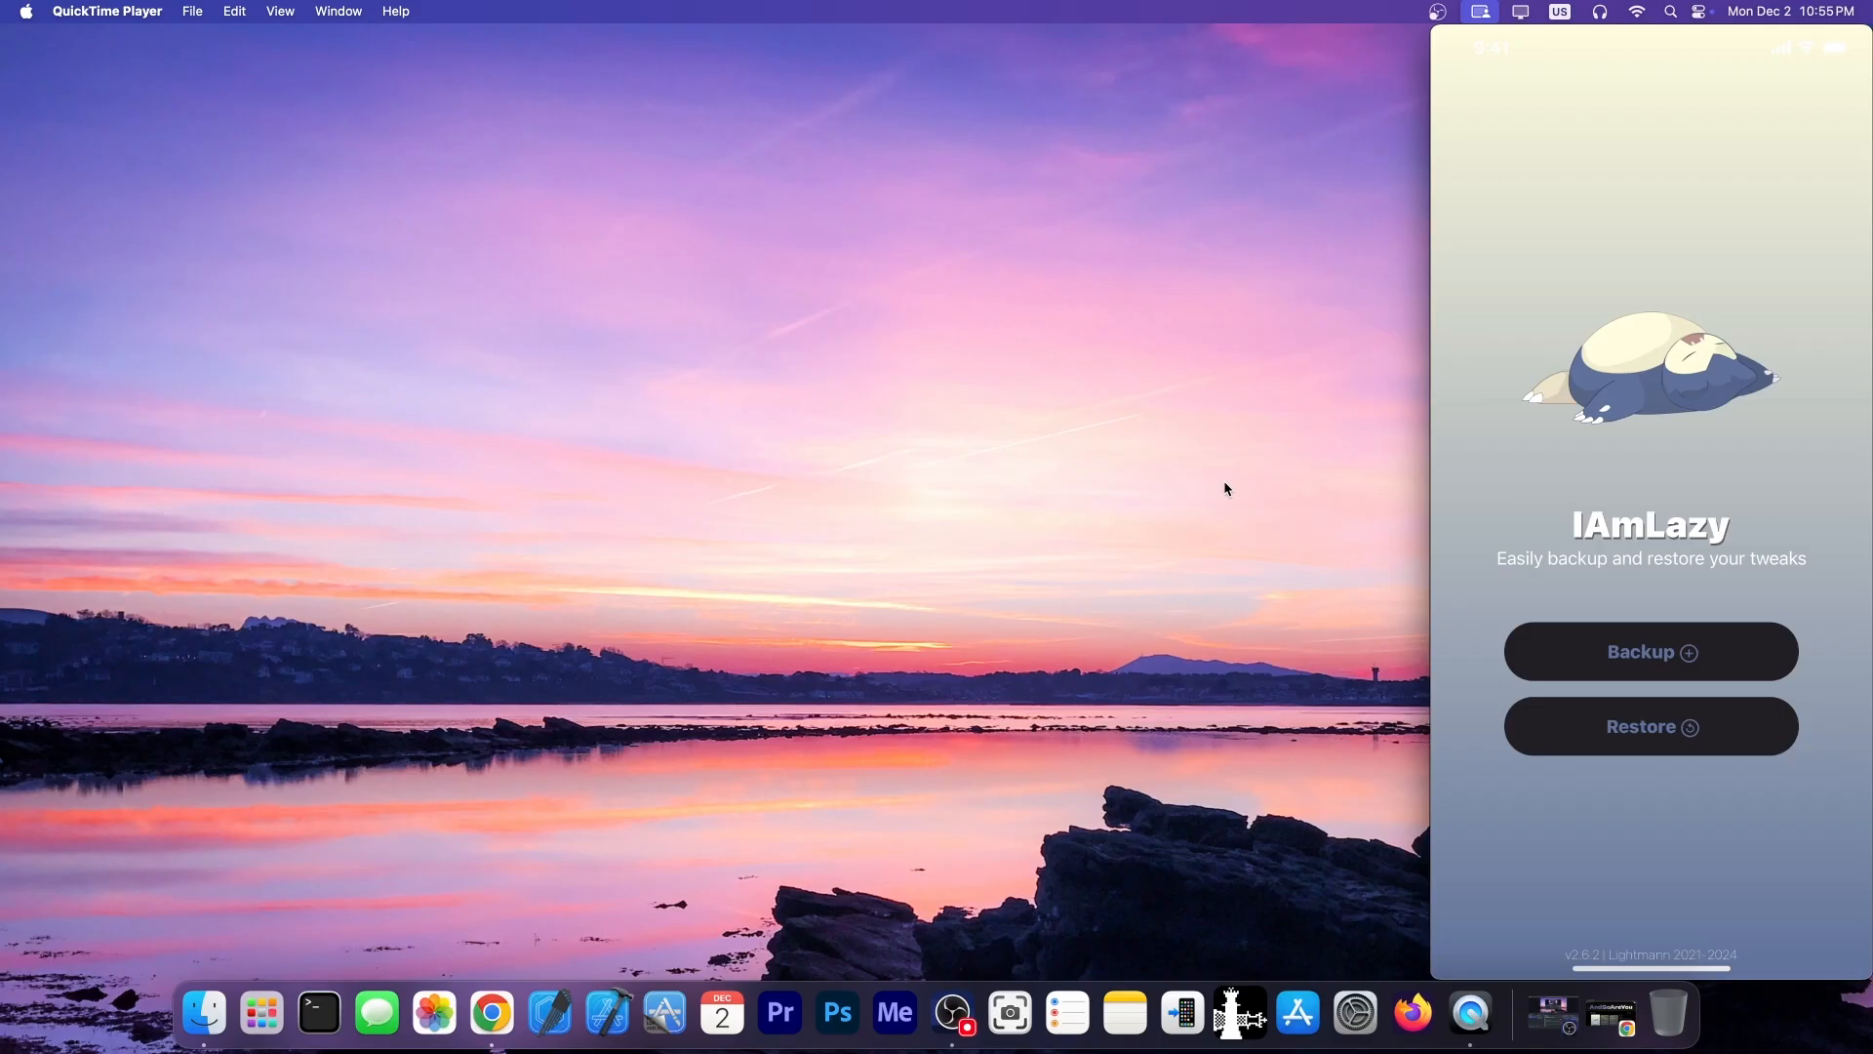
{"action": "left_click", "coordinate": [1650, 650]}
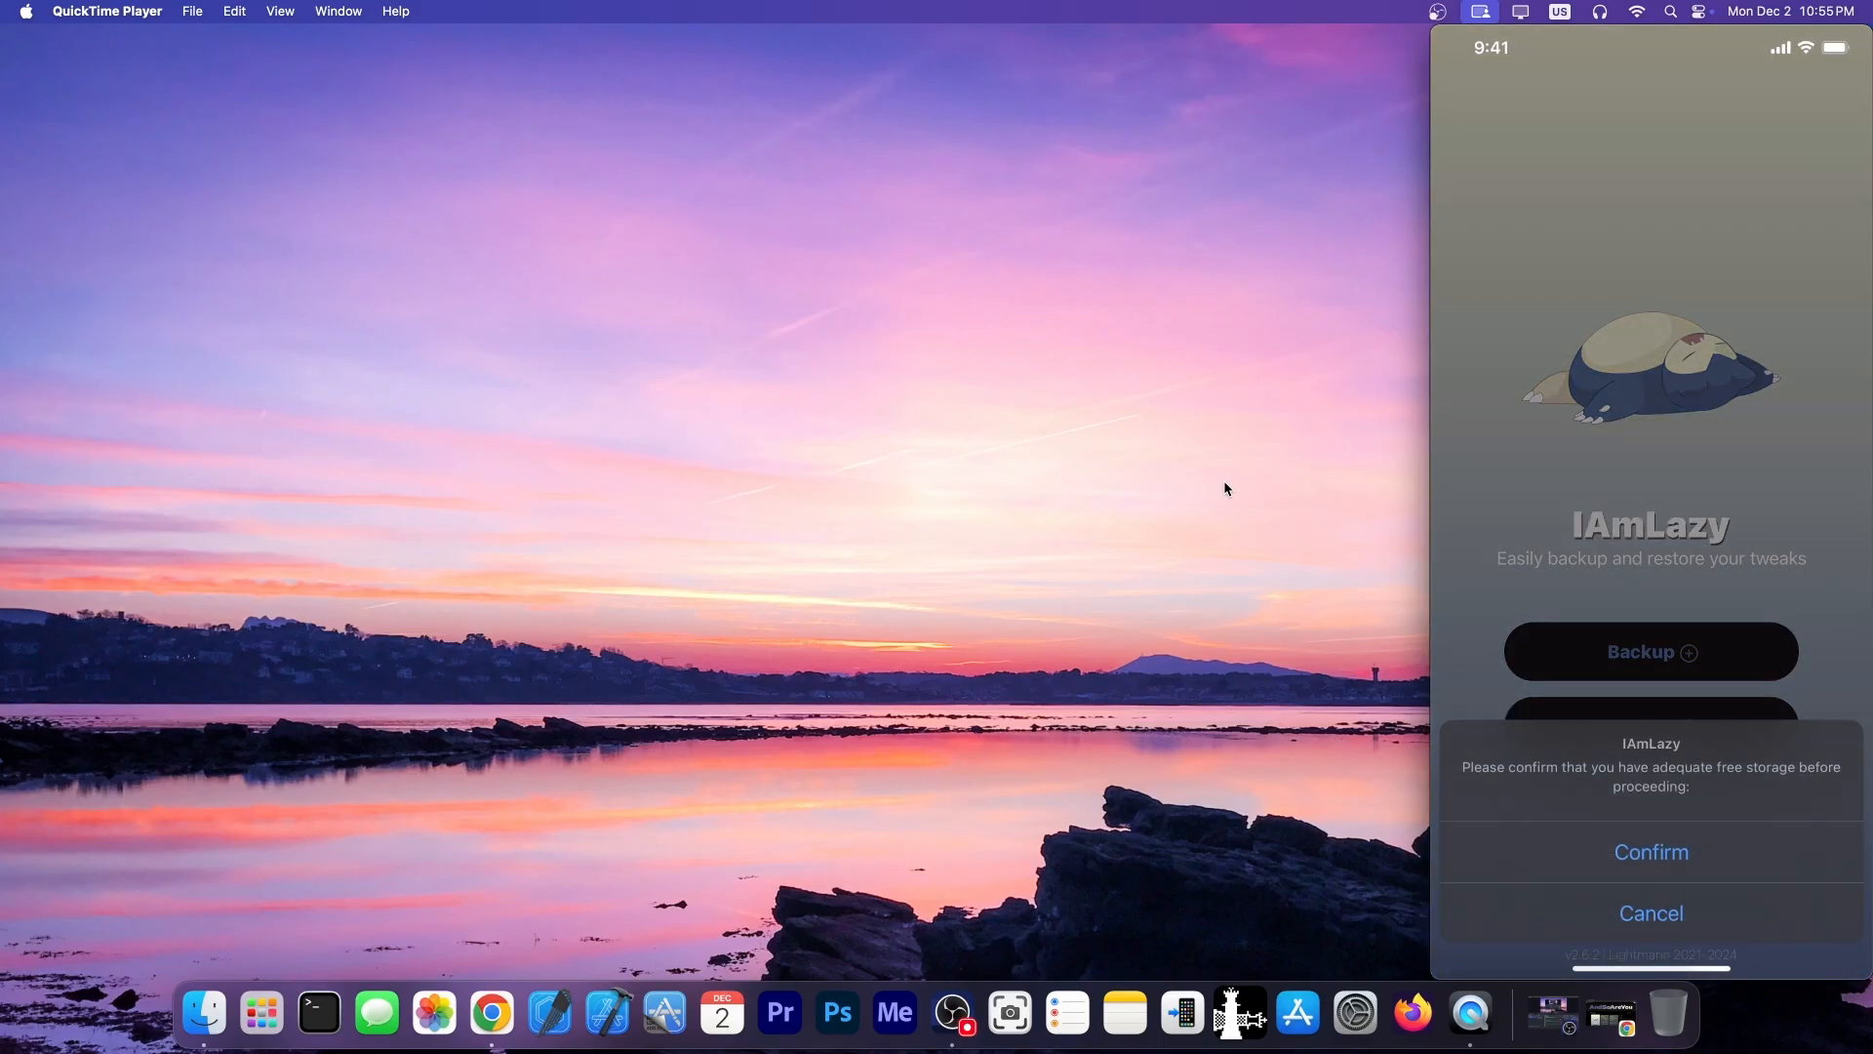
{"action": "left_click", "coordinate": [1649, 851]}
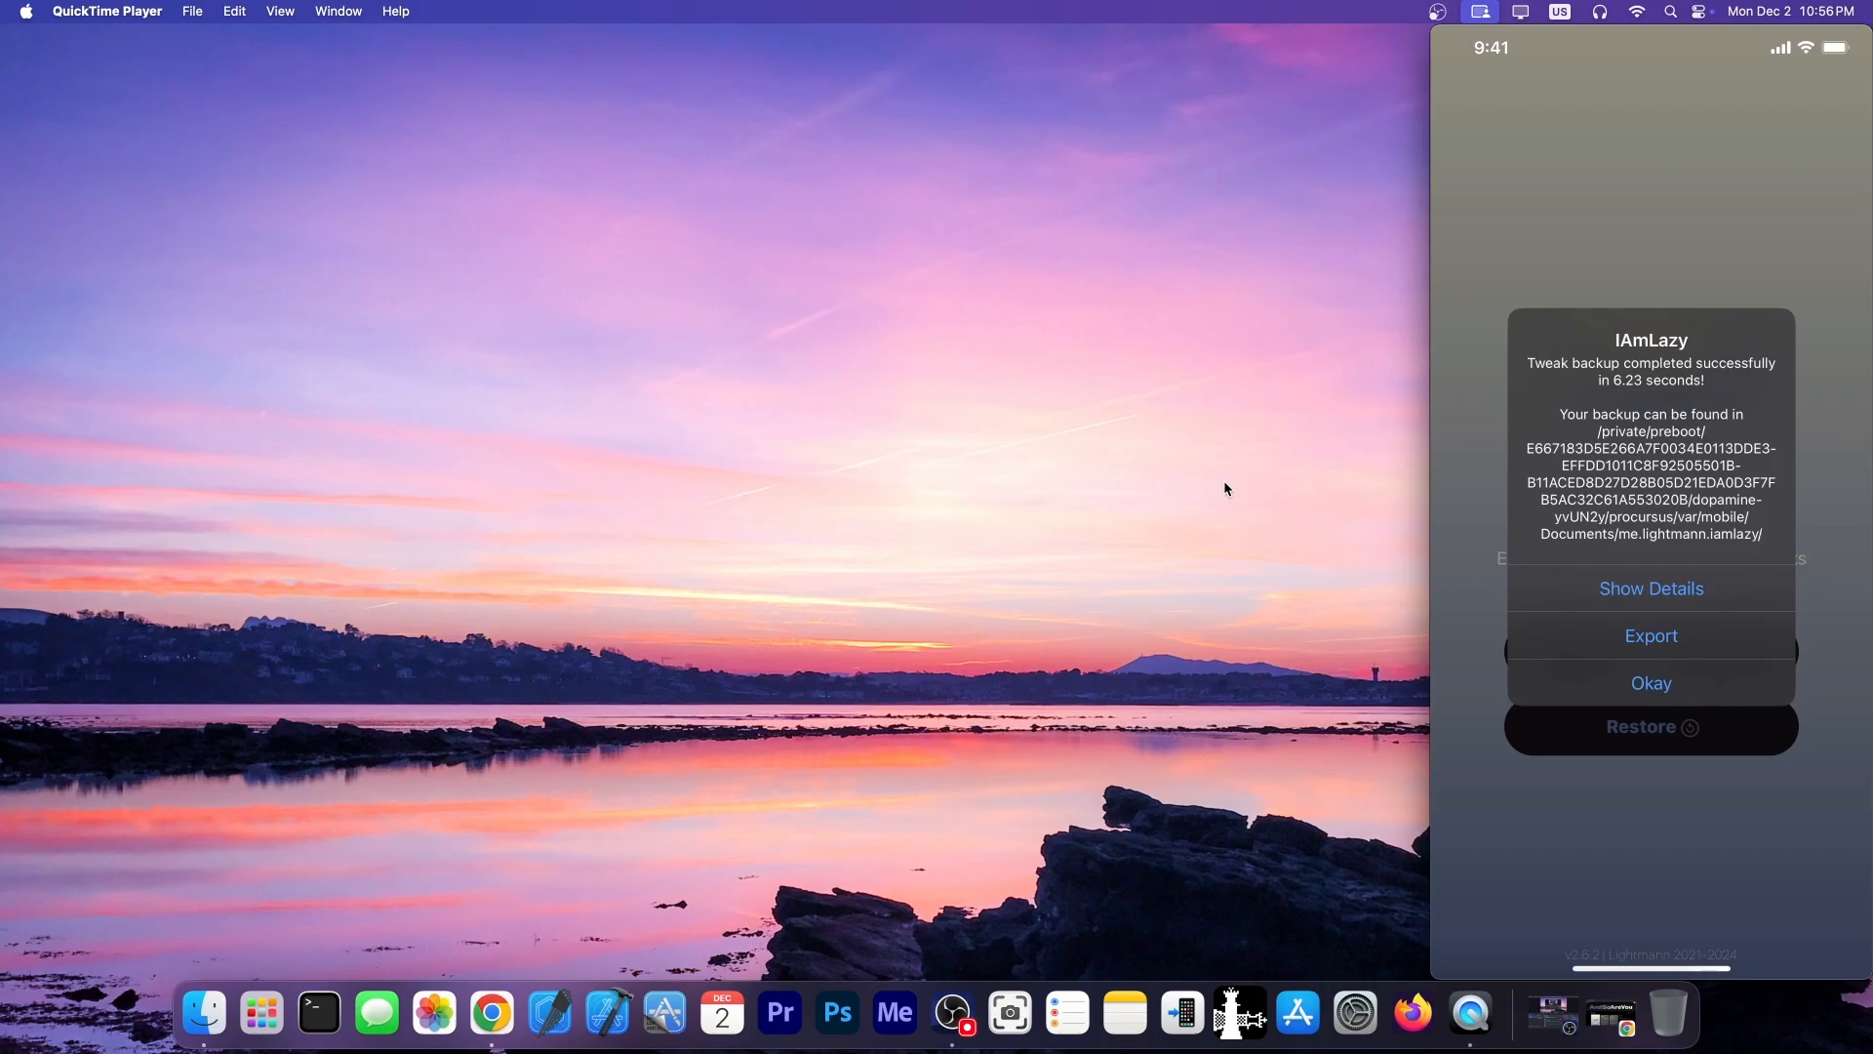
Export the new backup archive, dismiss the share sheet, and open the Restore backup list
{"action": "left_click", "coordinate": [1650, 682]}
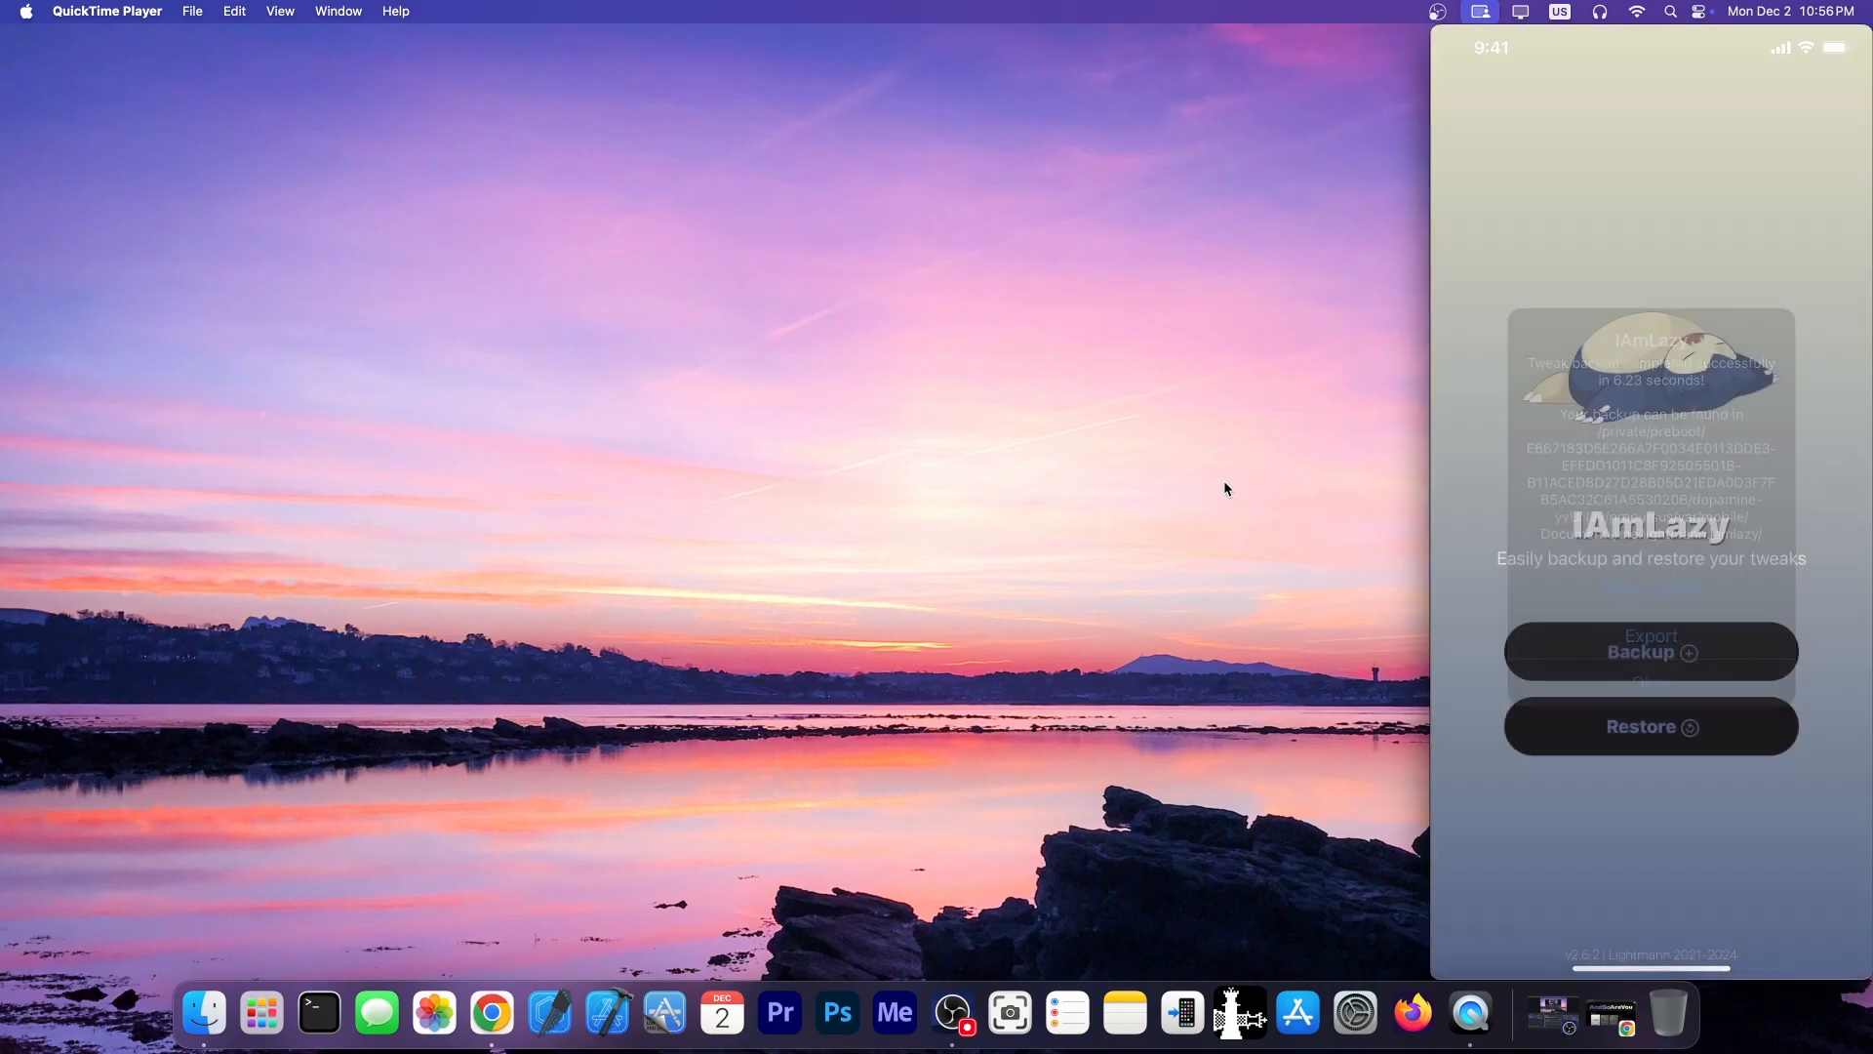
{"action": "left_click", "coordinate": [1649, 650]}
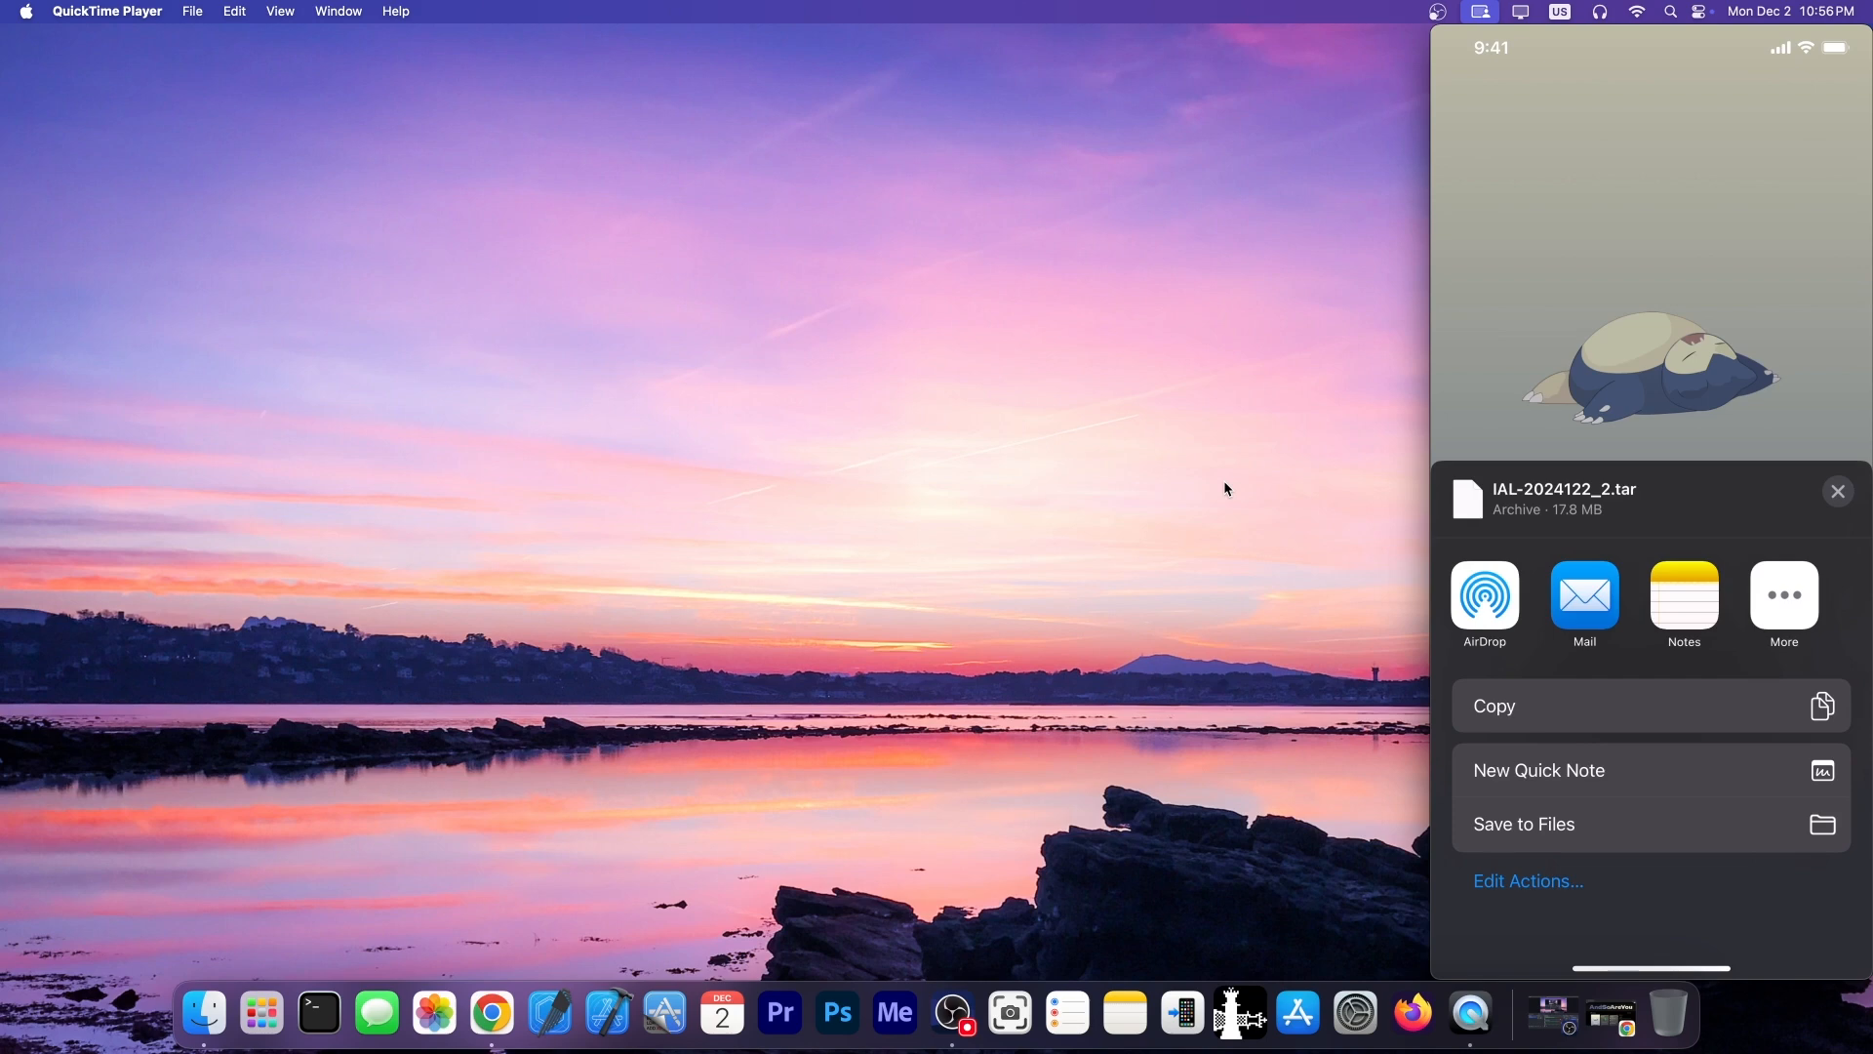
{"action": "left_click", "coordinate": [1523, 823]}
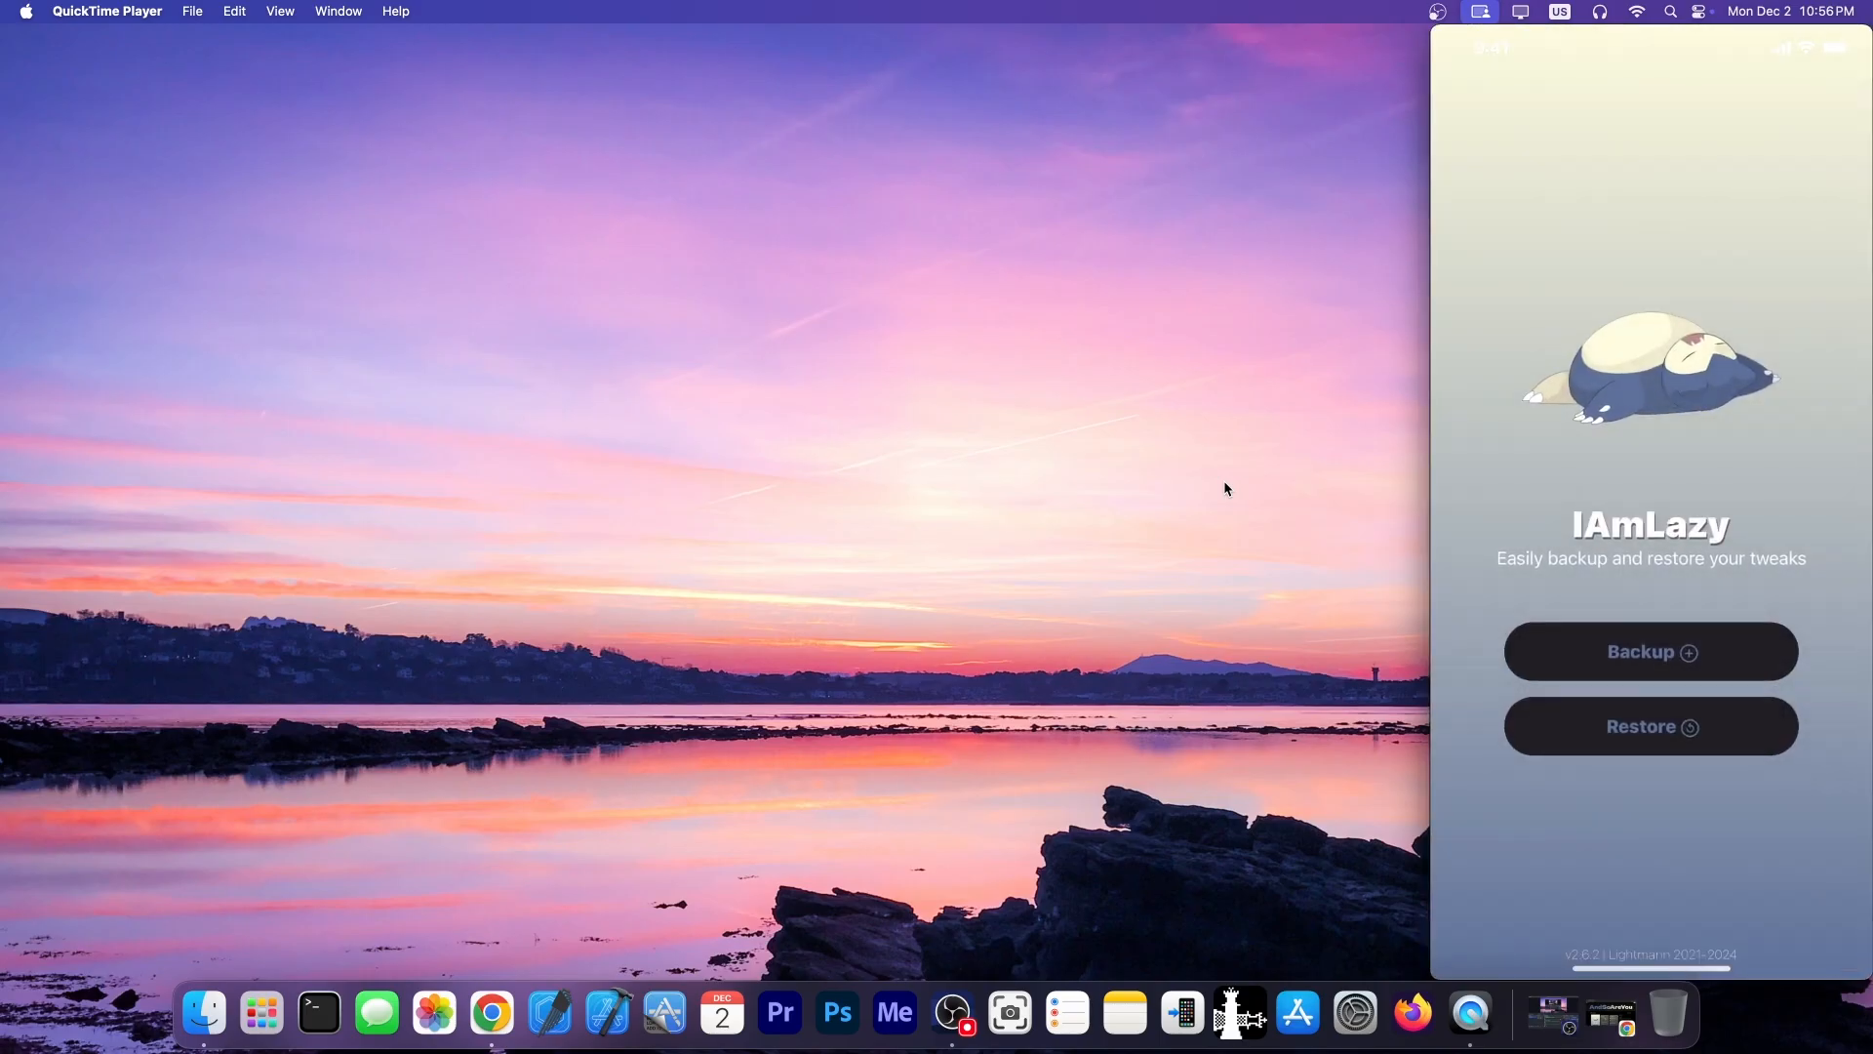
{"action": "left_click", "coordinate": [1649, 726]}
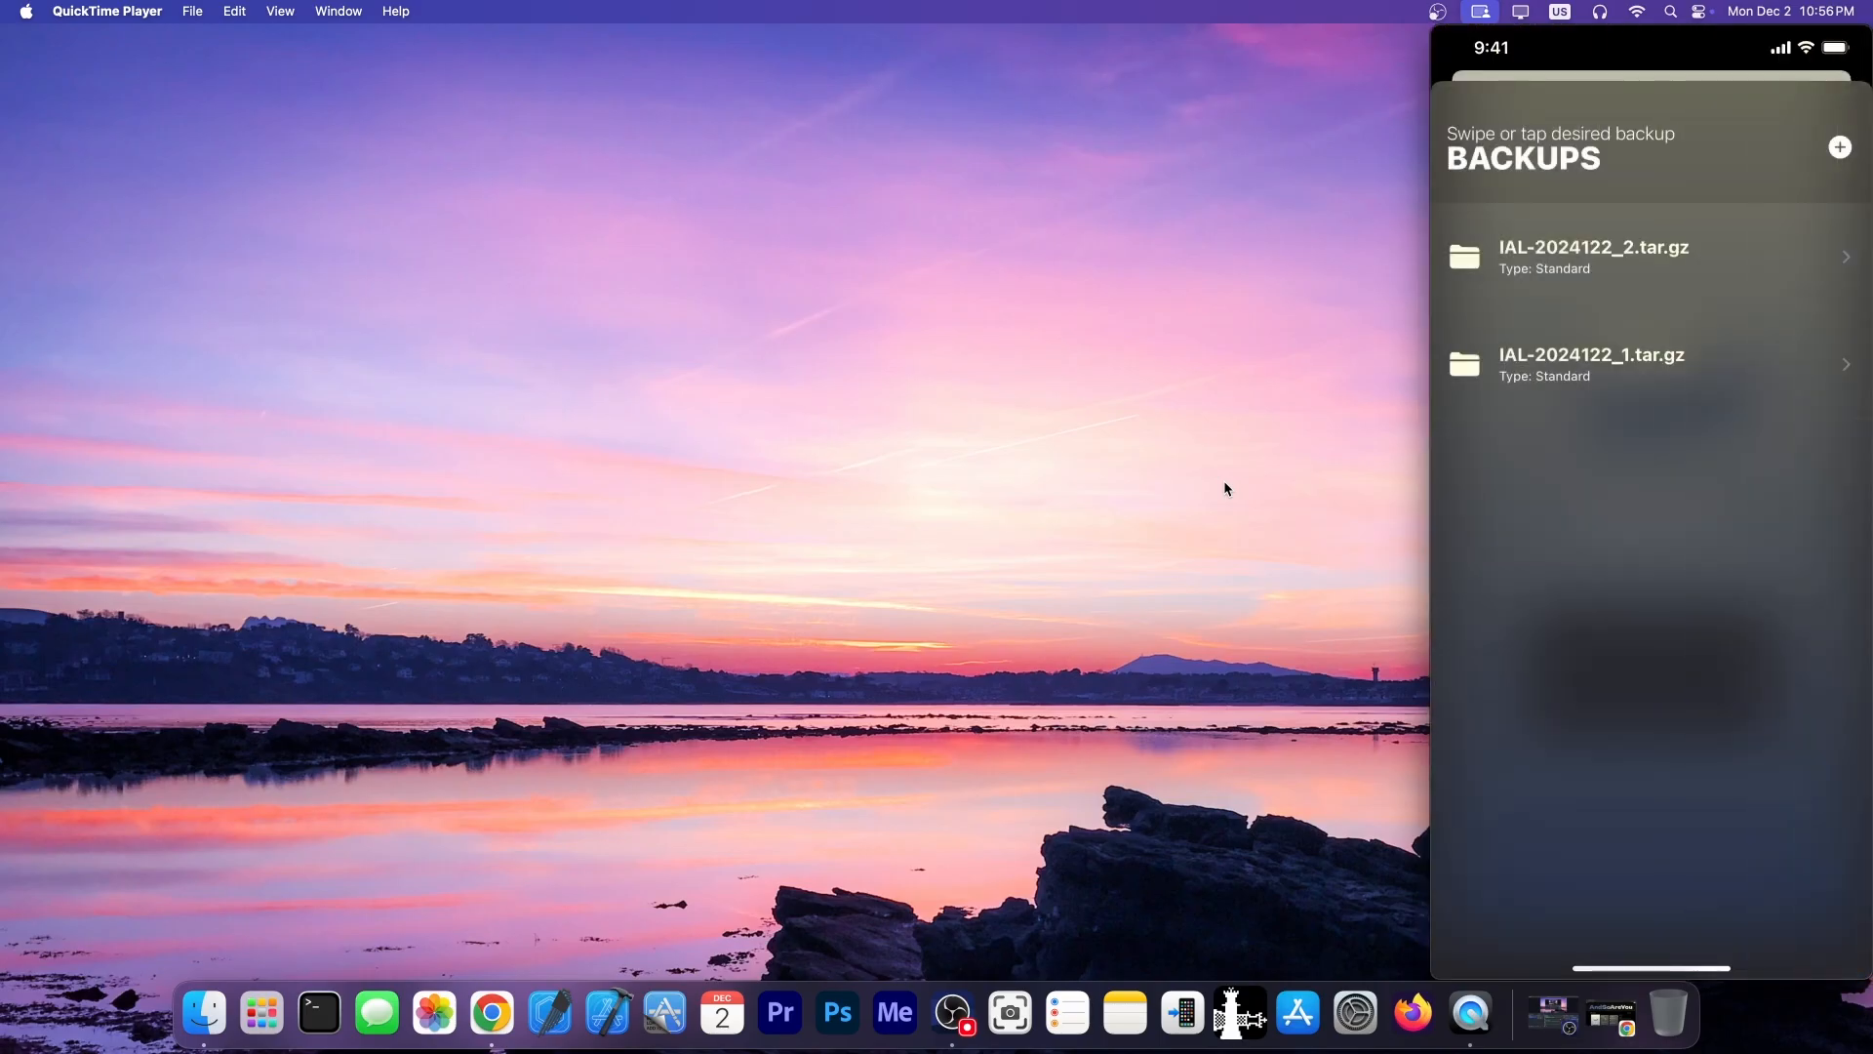
Pick IAL-2024122_2.tar.gz and confirm restoring from it
{"action": "left_click", "coordinate": [1648, 256]}
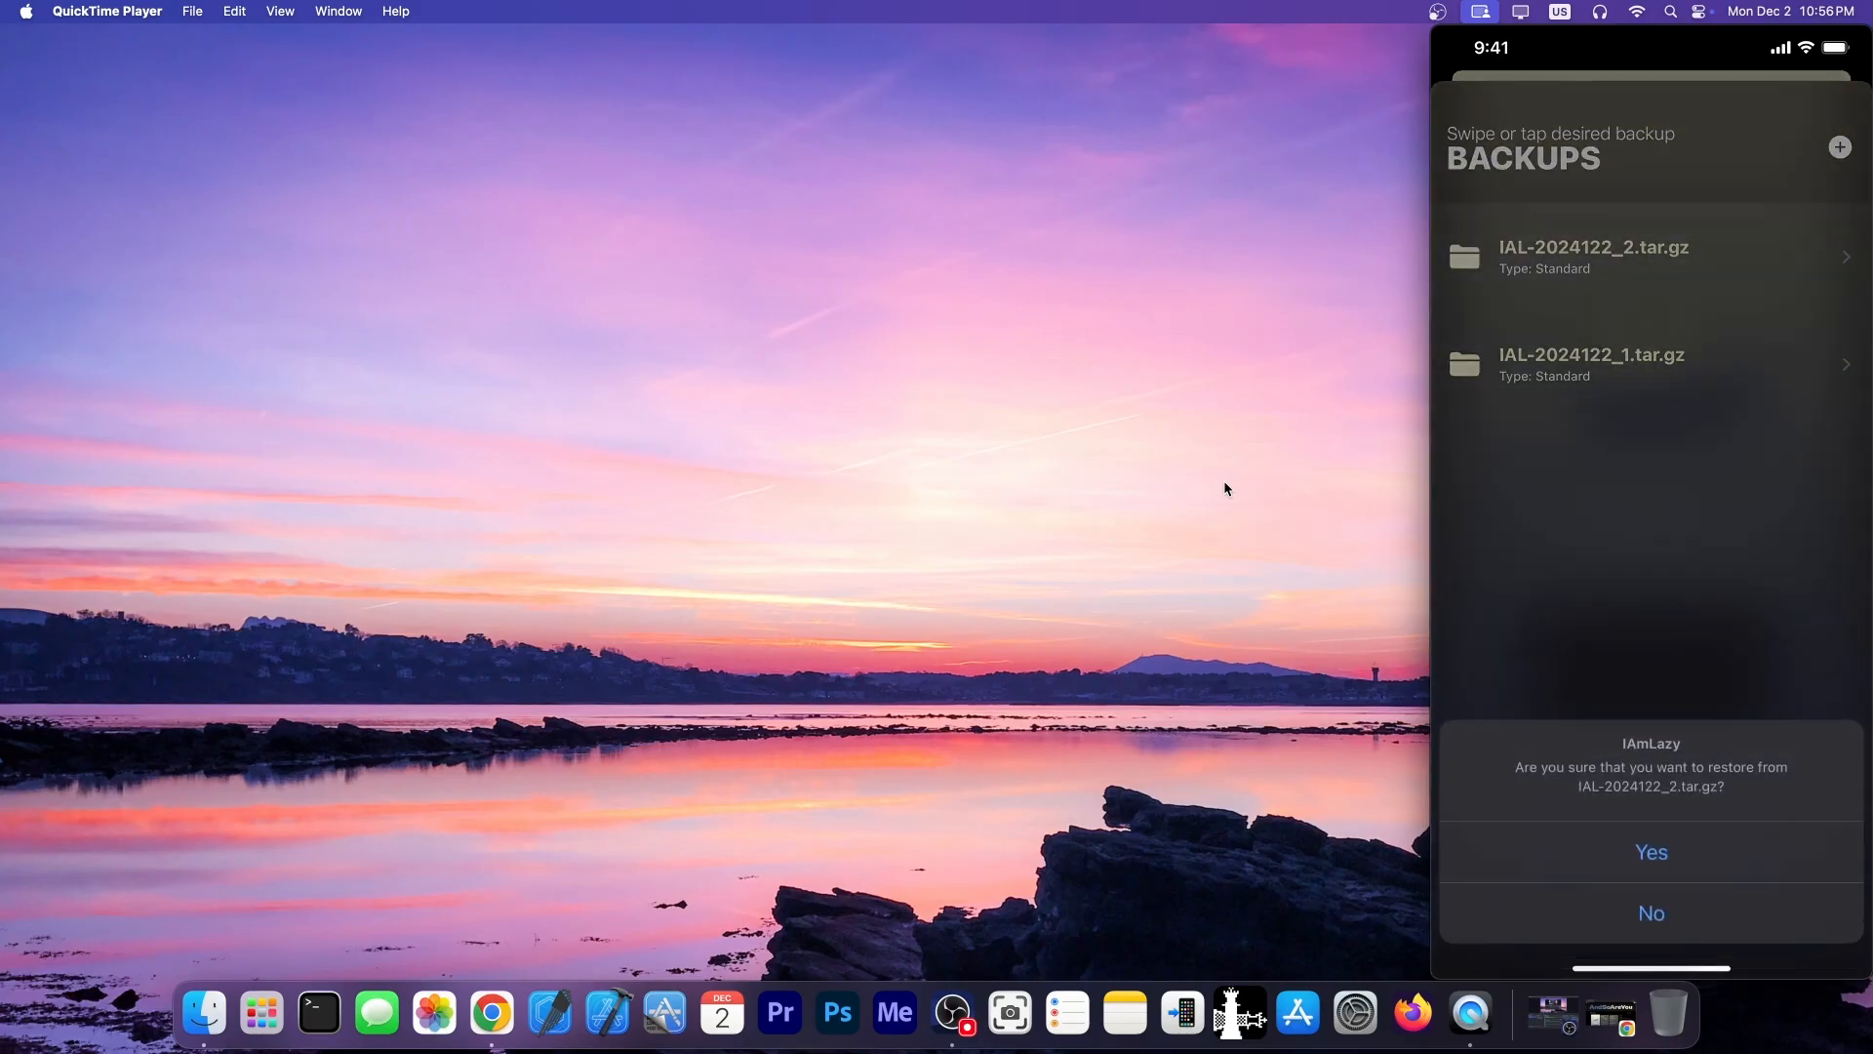
{"action": "left_click", "coordinate": [1650, 851]}
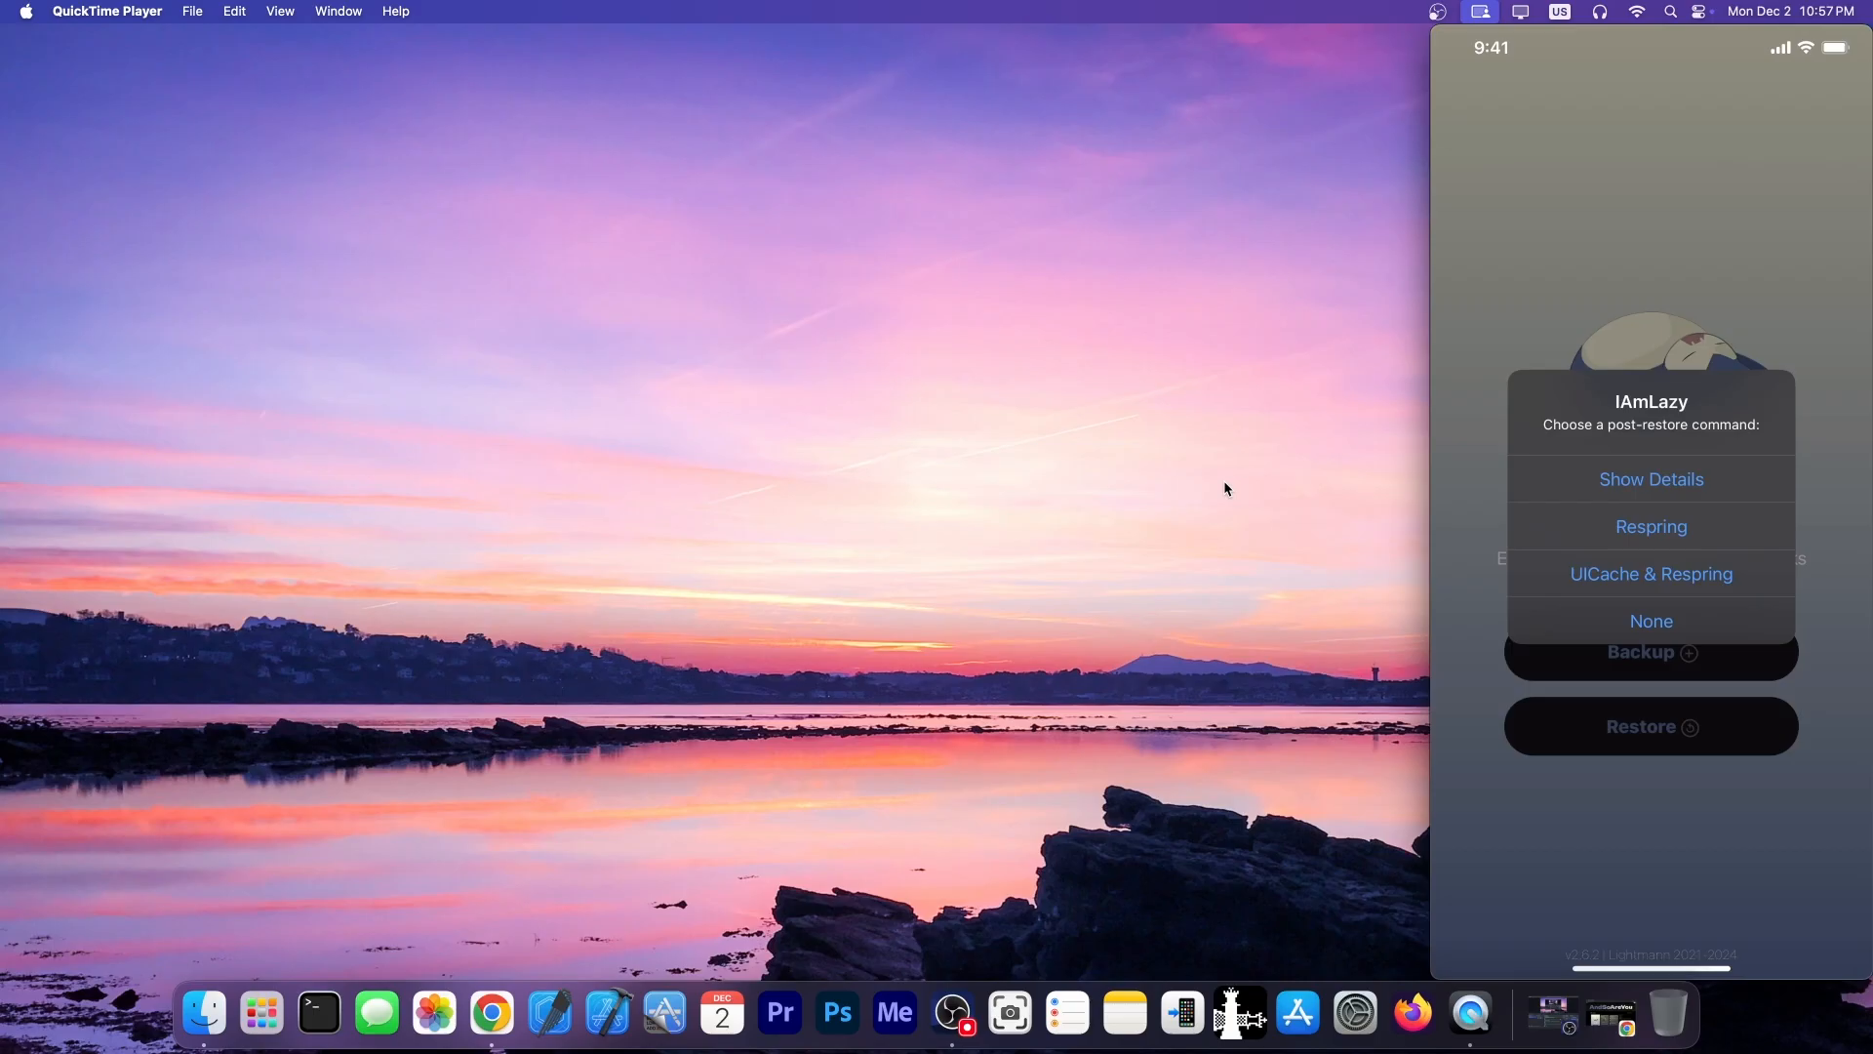
Run UICache & Respring, then close the QuickTime mirroring window after the home screen returns
{"action": "left_click", "coordinate": [1649, 621]}
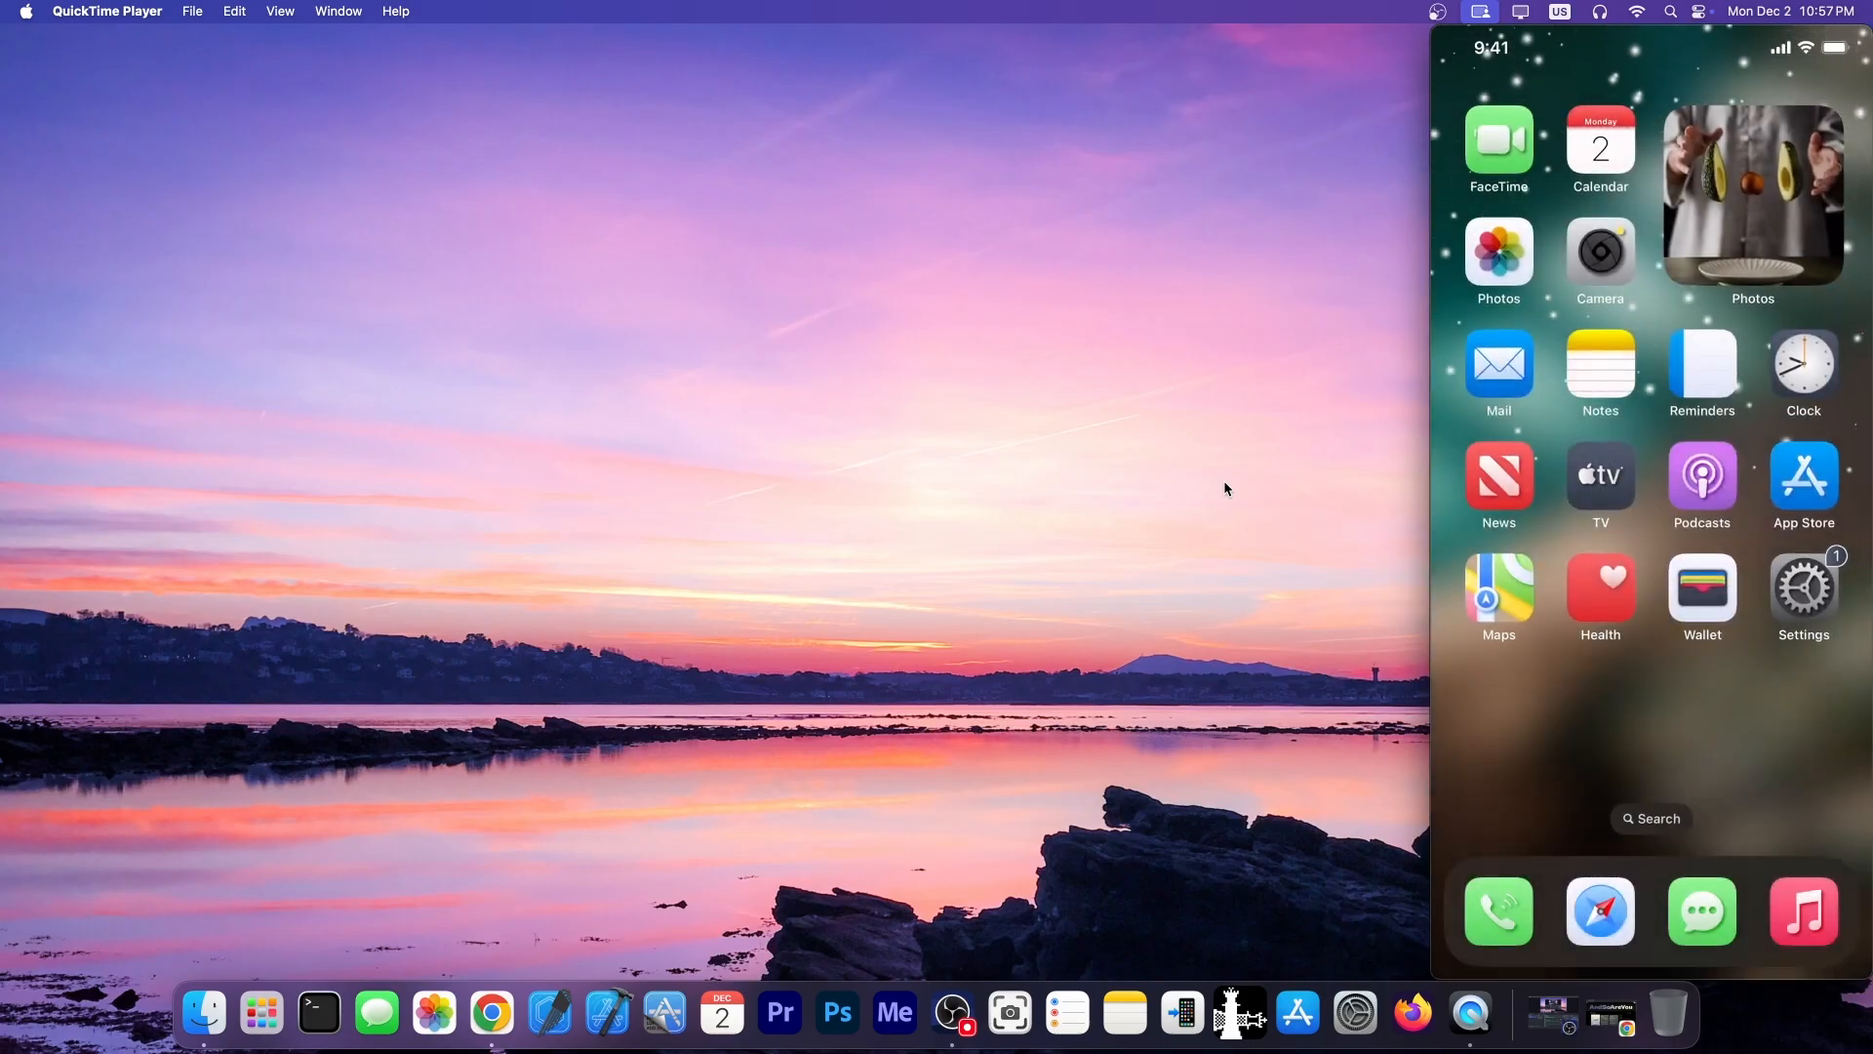
{"action": "scroll", "scroll_direction": "left", "scroll_amount": 3}
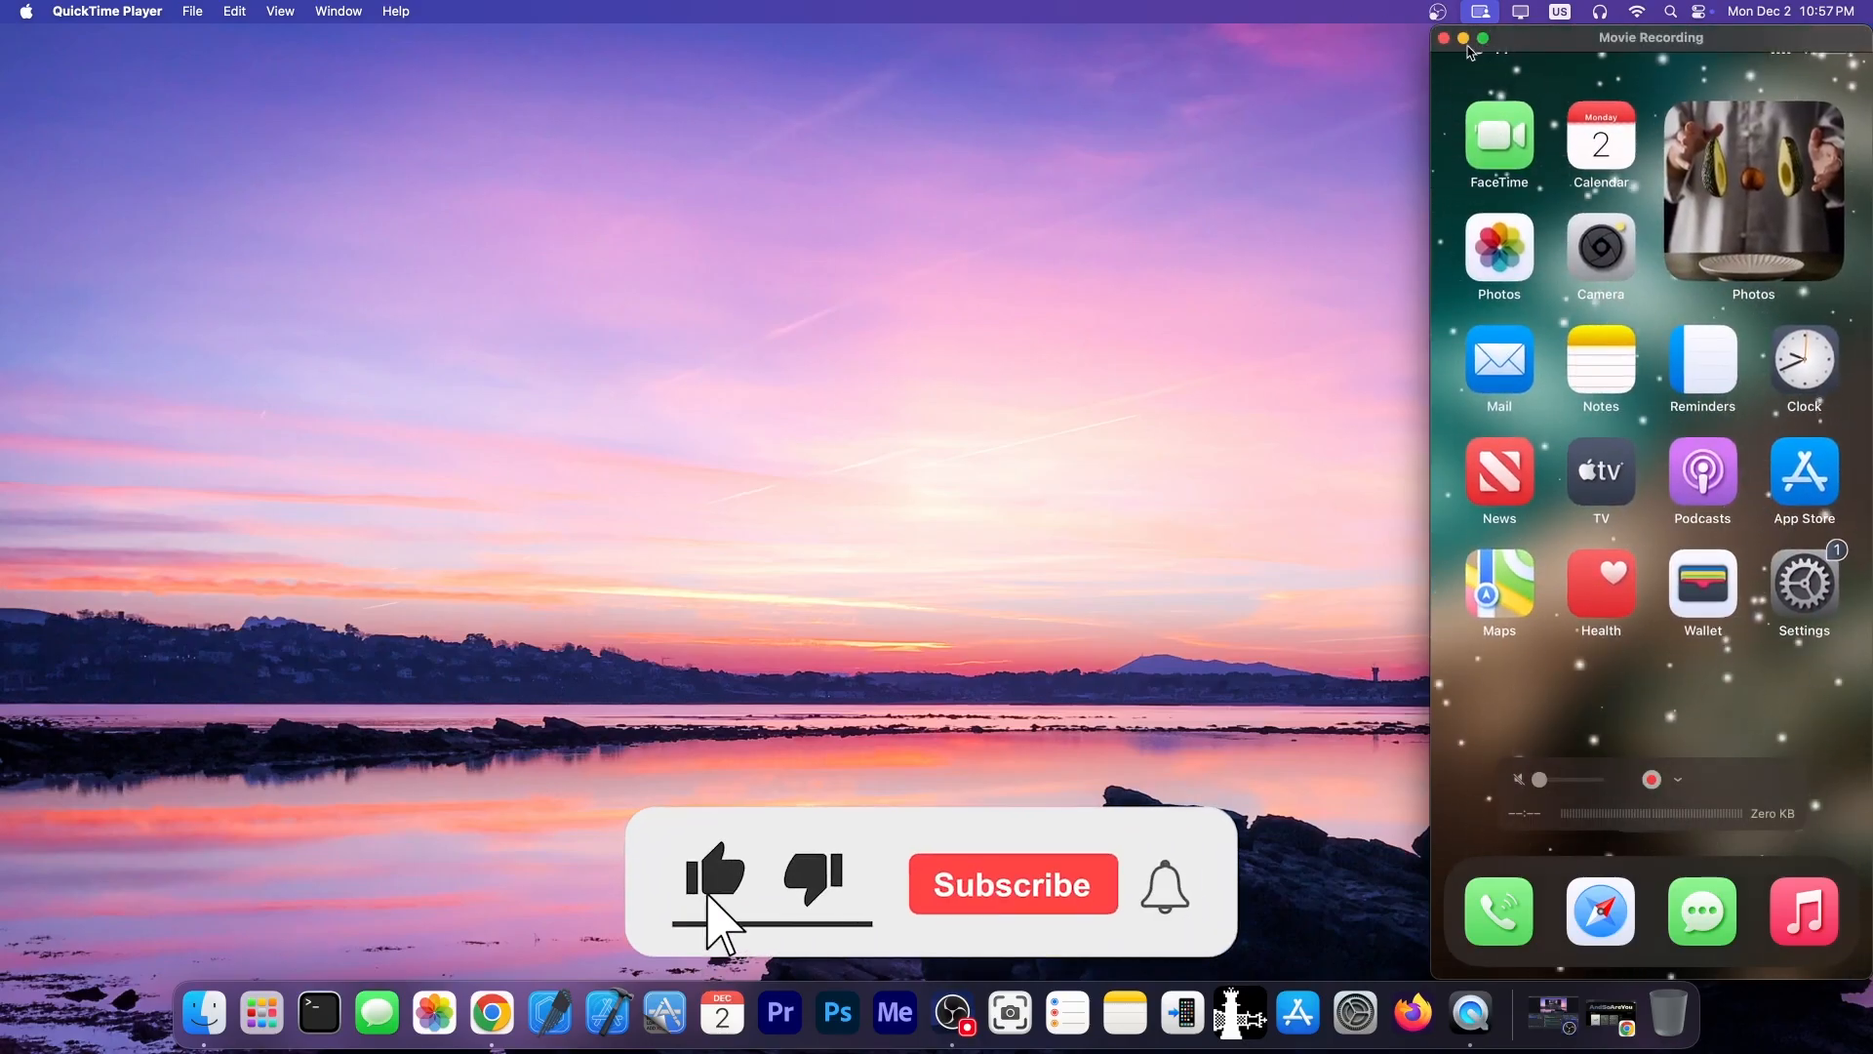
{"action": "left_click", "coordinate": [1442, 38]}
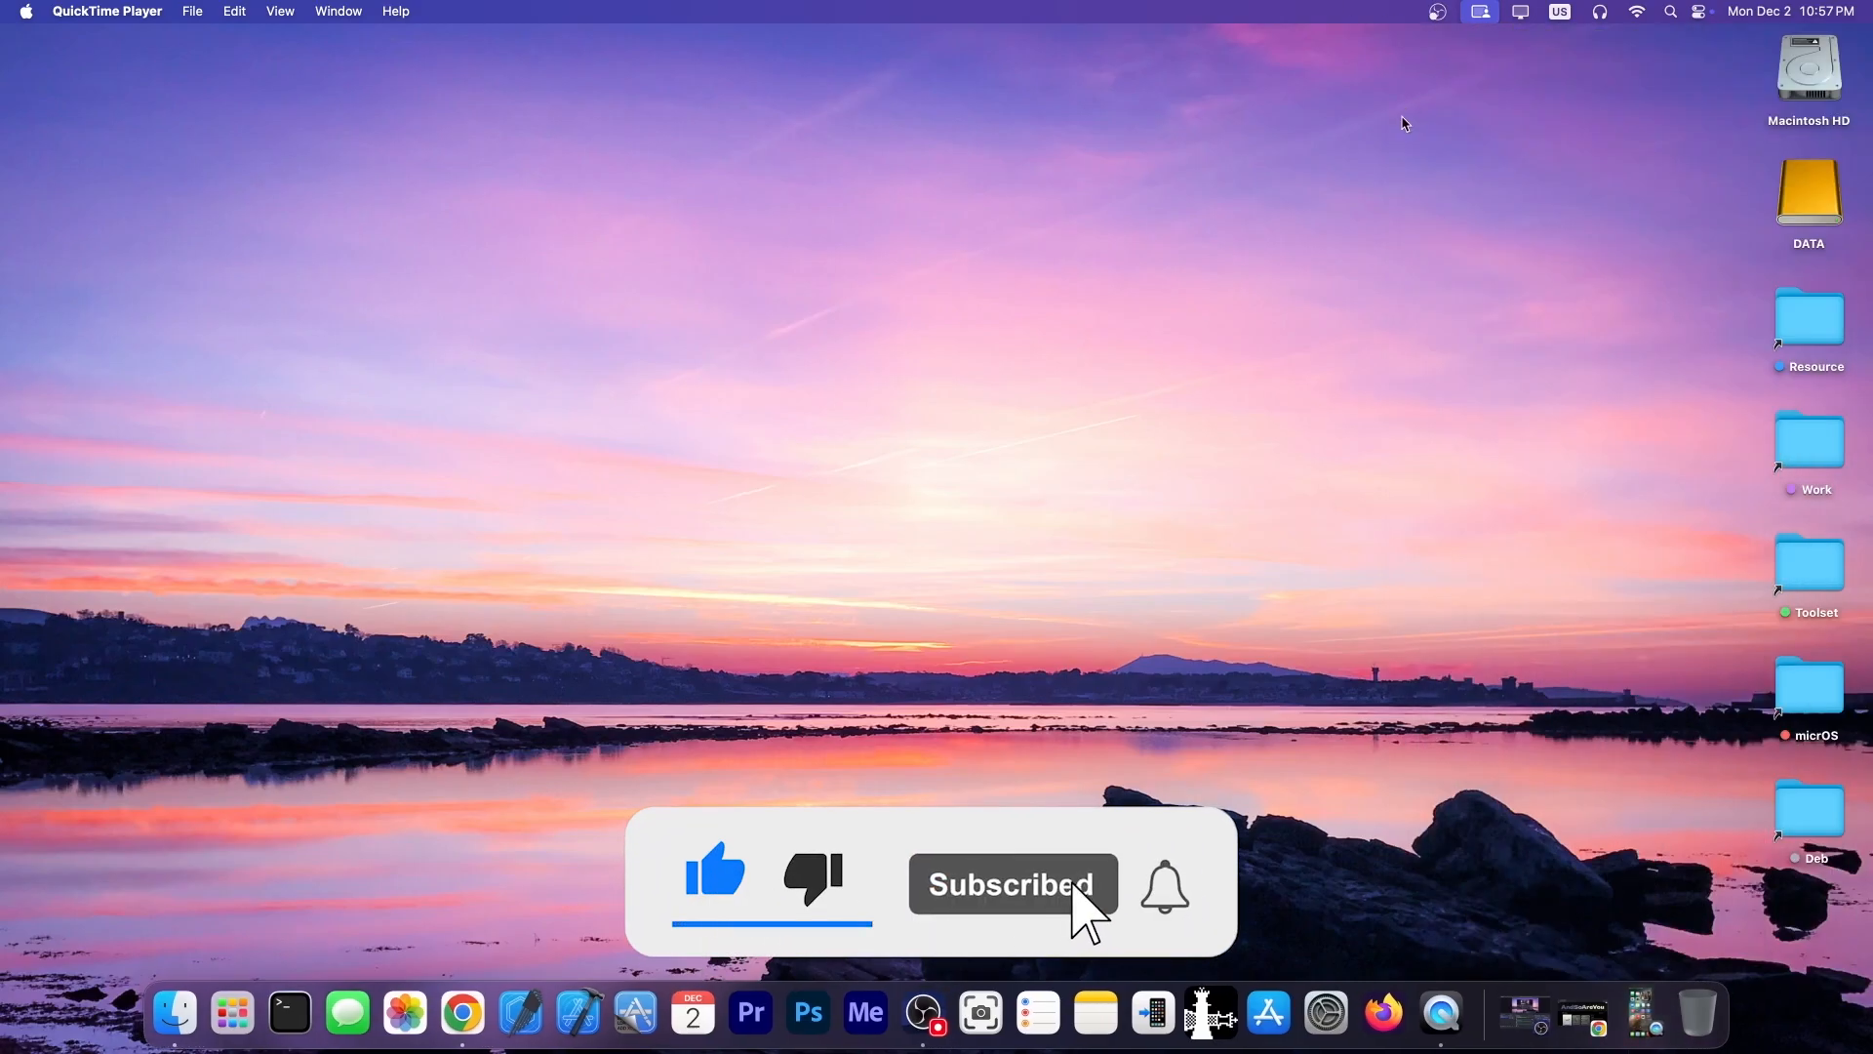
{"action": "left_click", "coordinate": [1164, 883]}
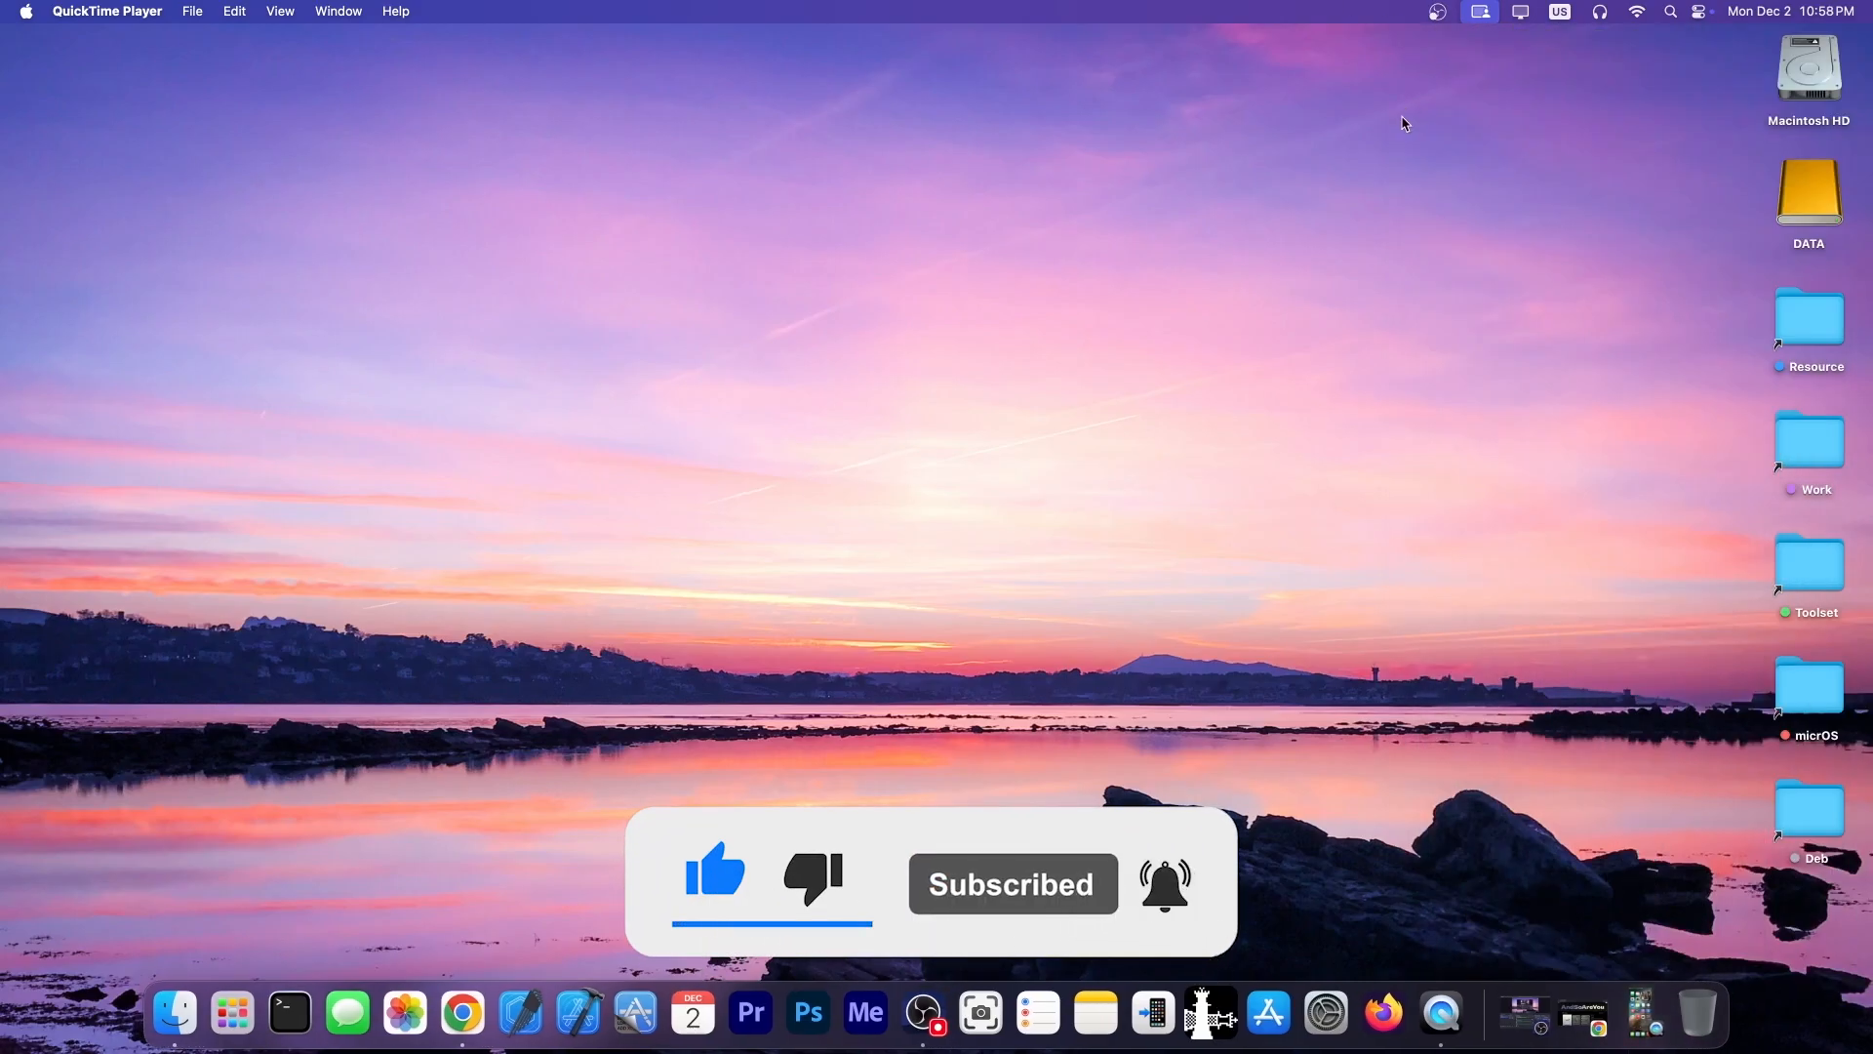